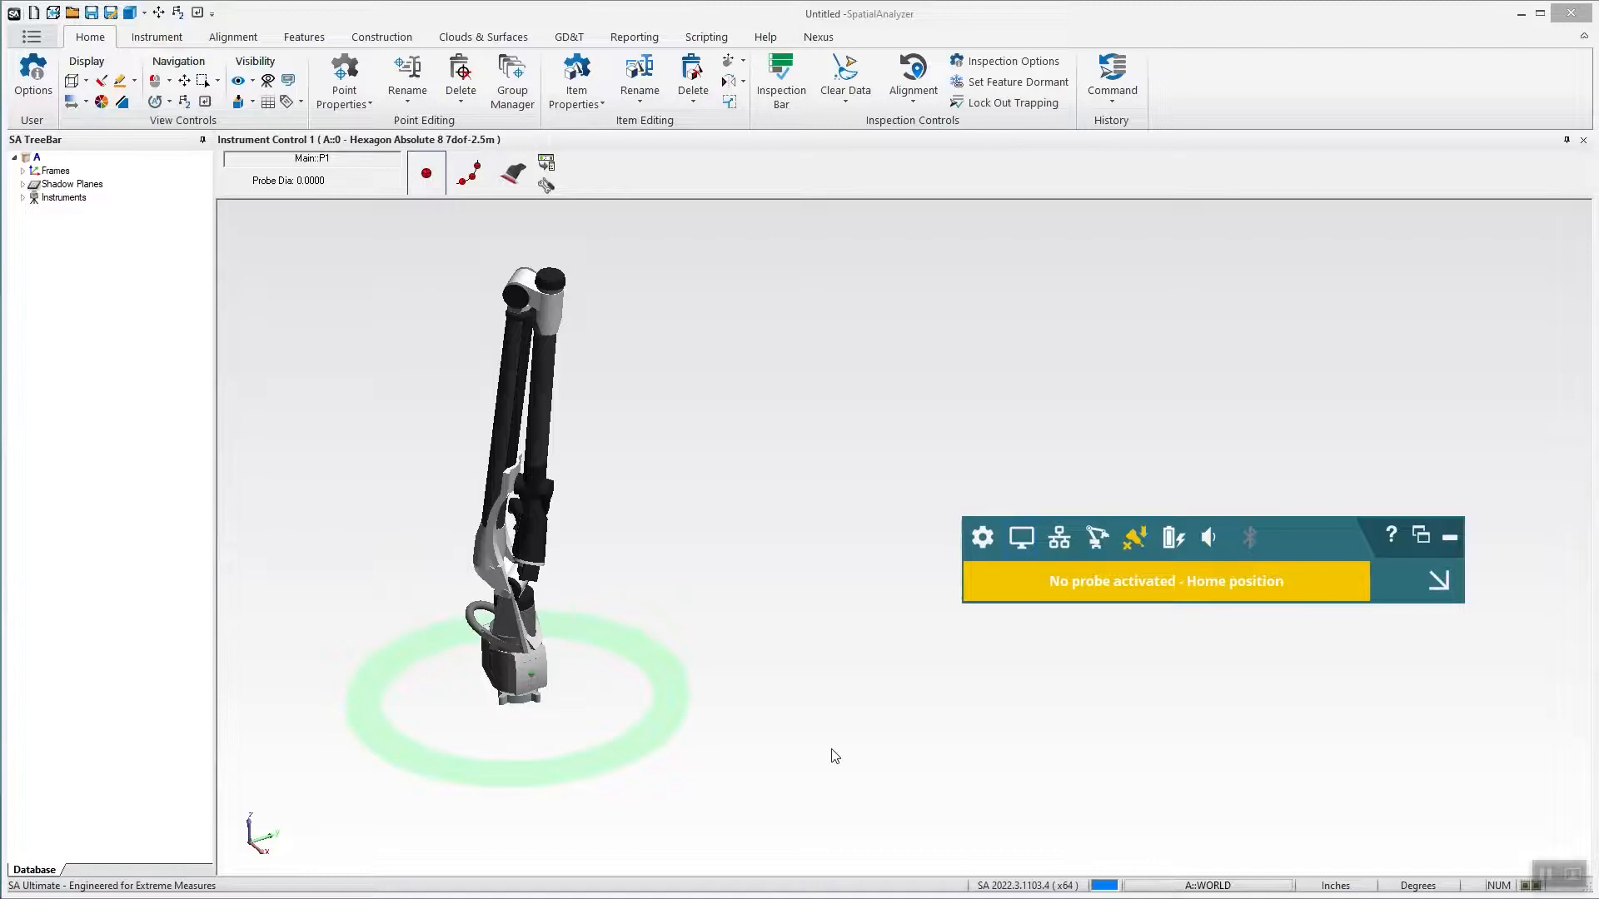
{"action": "mouse_move", "coordinate": [809, 754]}
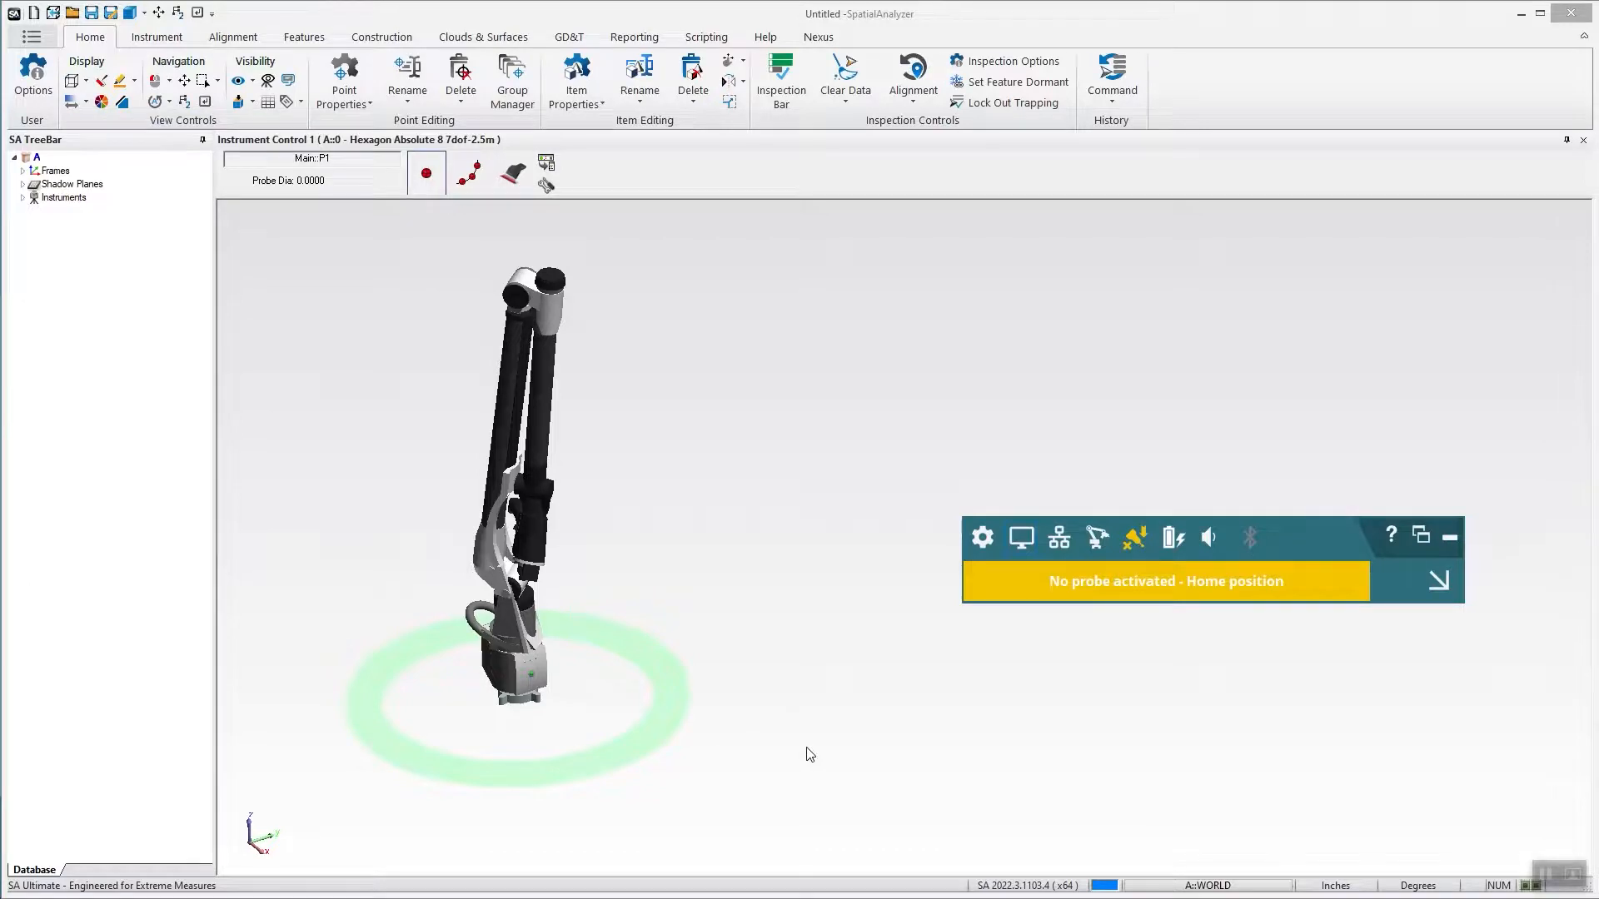
{"action": "mouse_move", "coordinate": [641, 622]}
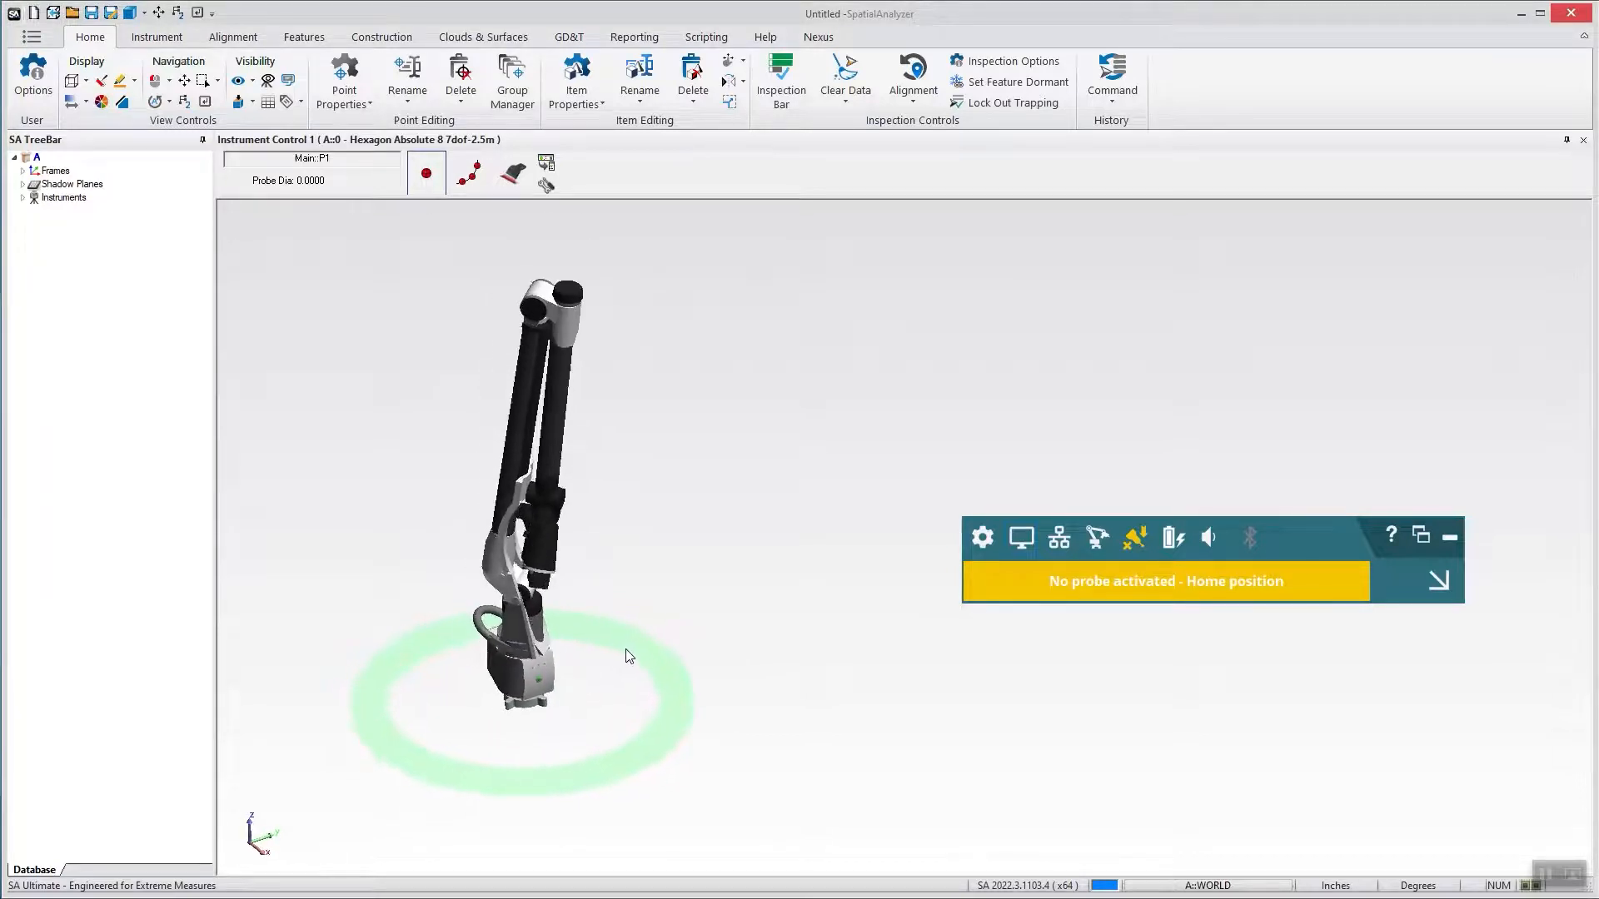
{"action": "mouse_move", "coordinate": [512, 173]}
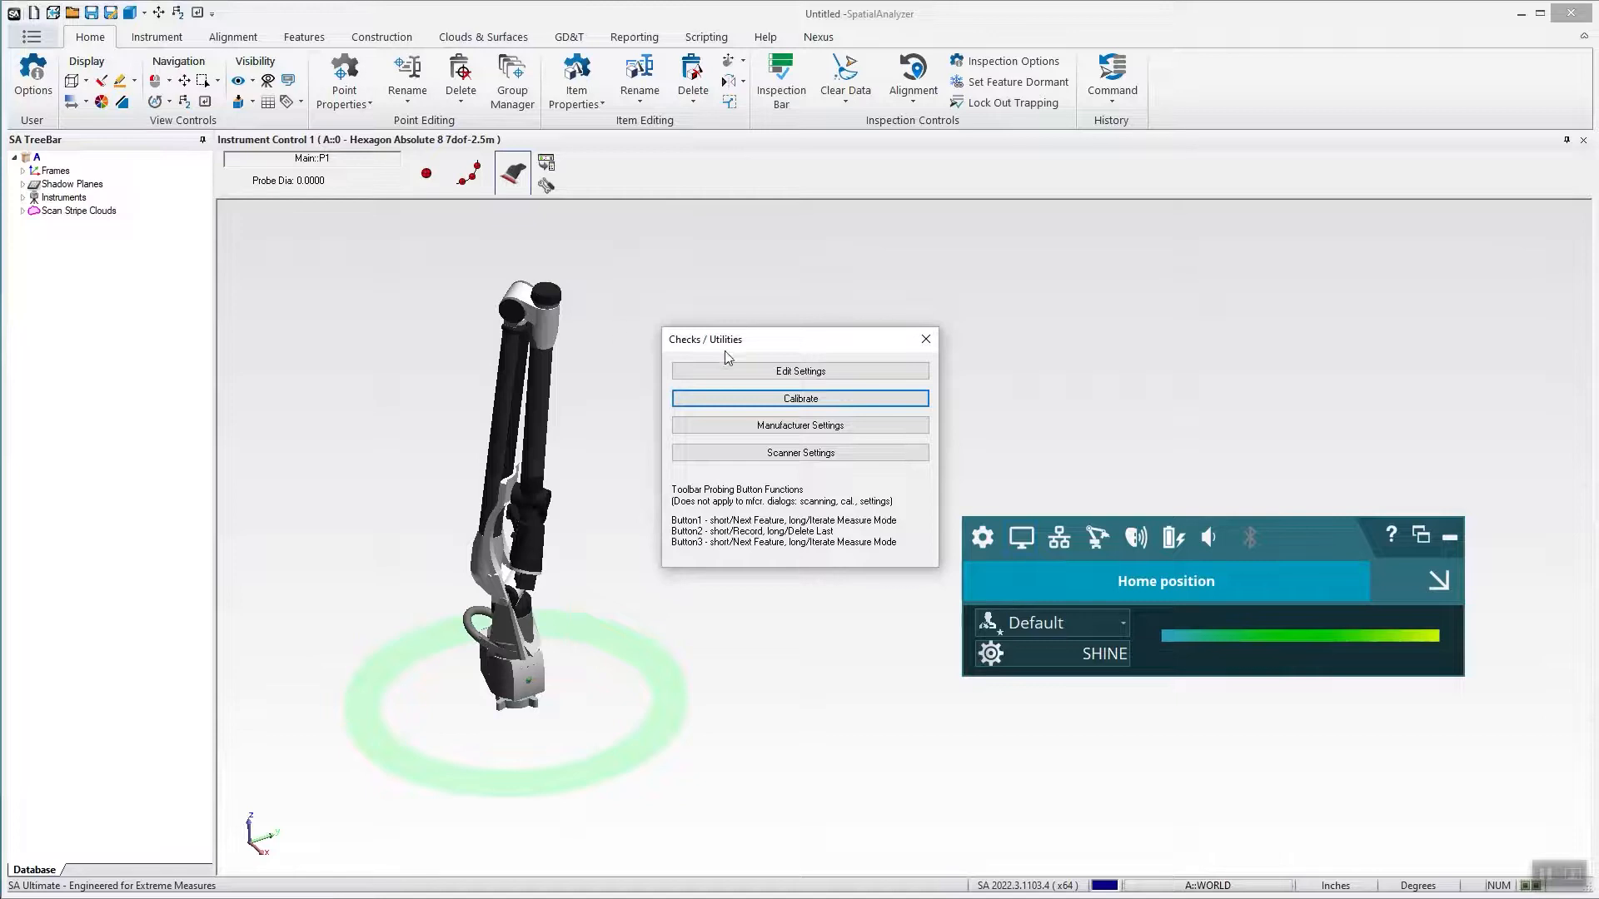
In the arm's Edit Settings, confirm Send Scan Stripe Clouds (For Meshing) is checked, then accept.
{"action": "left_click", "coordinate": [800, 369]}
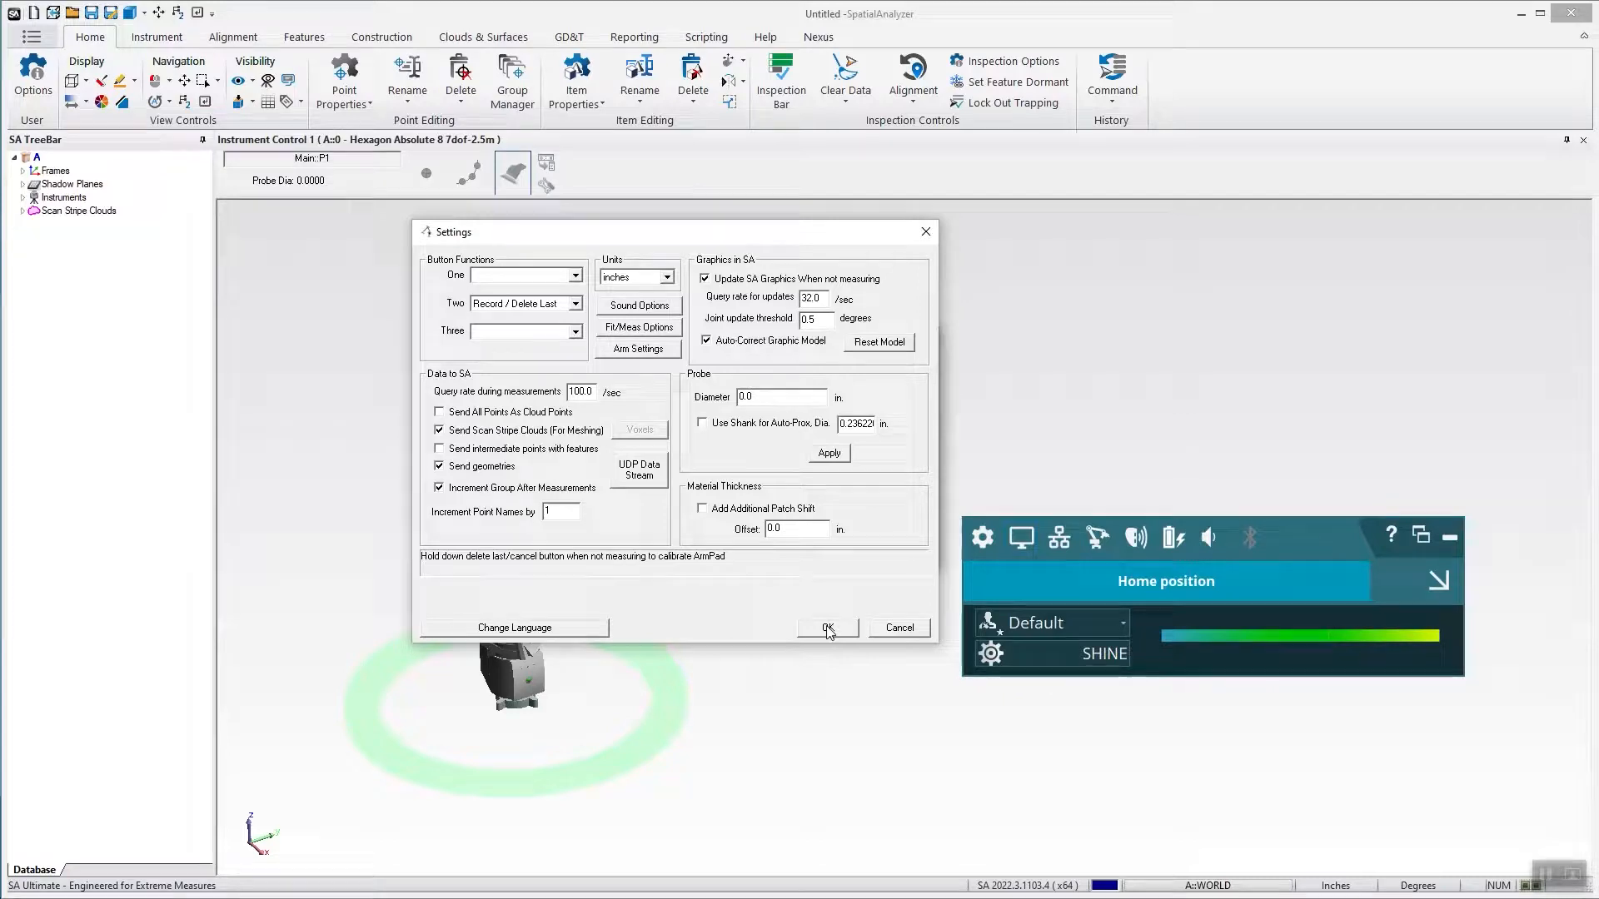
{"action": "left_click", "coordinate": [826, 627]}
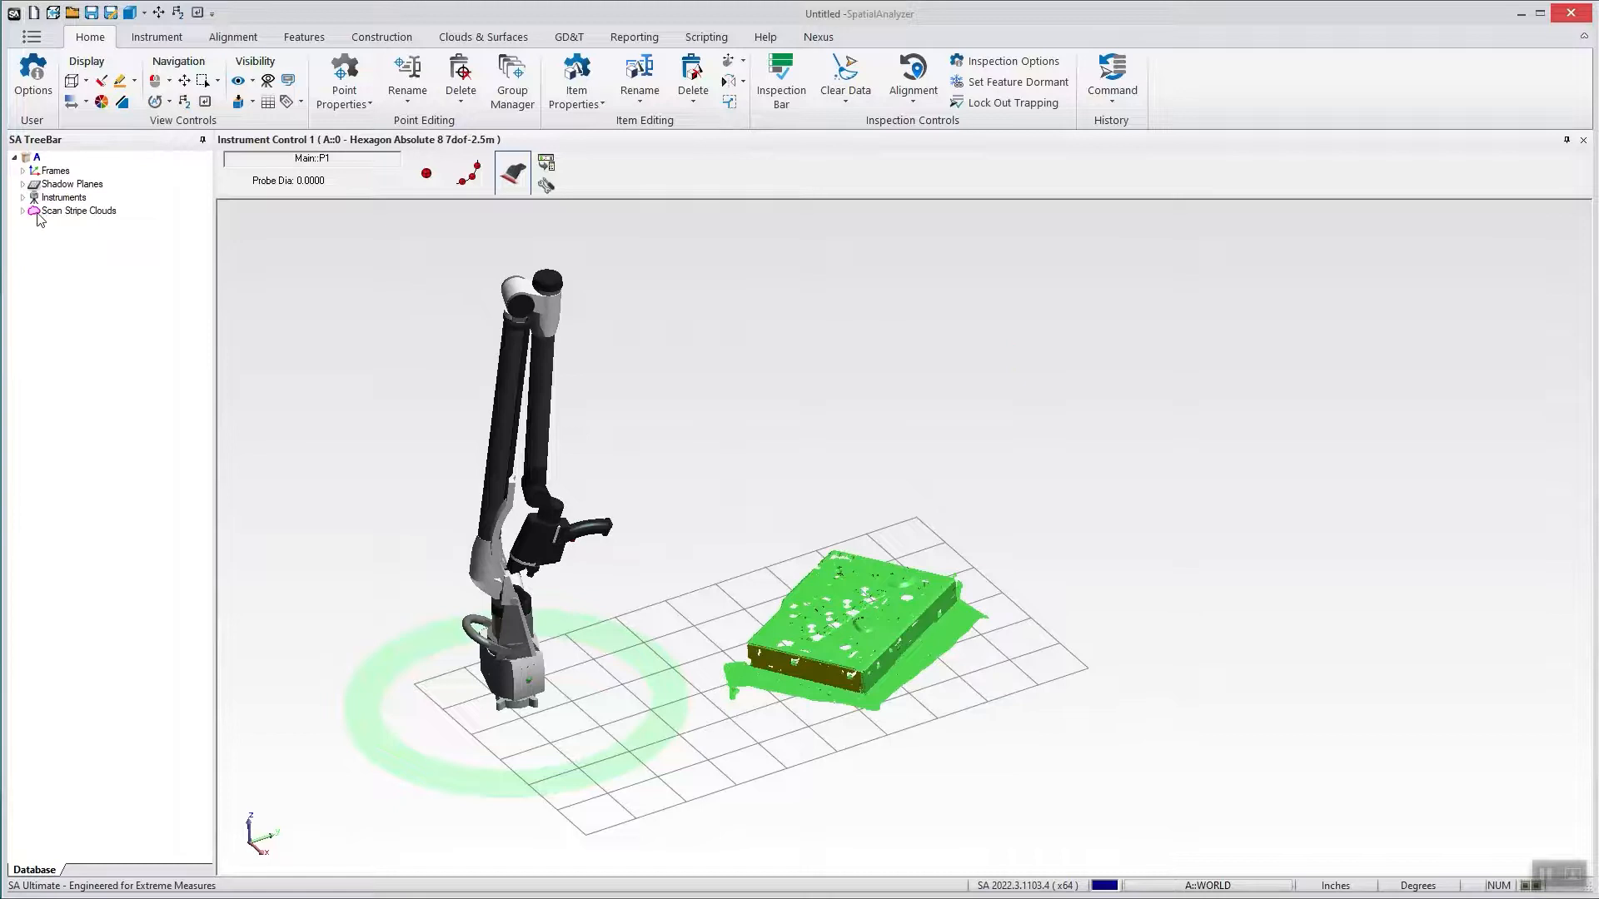
{"action": "mouse_move", "coordinate": [126, 212]}
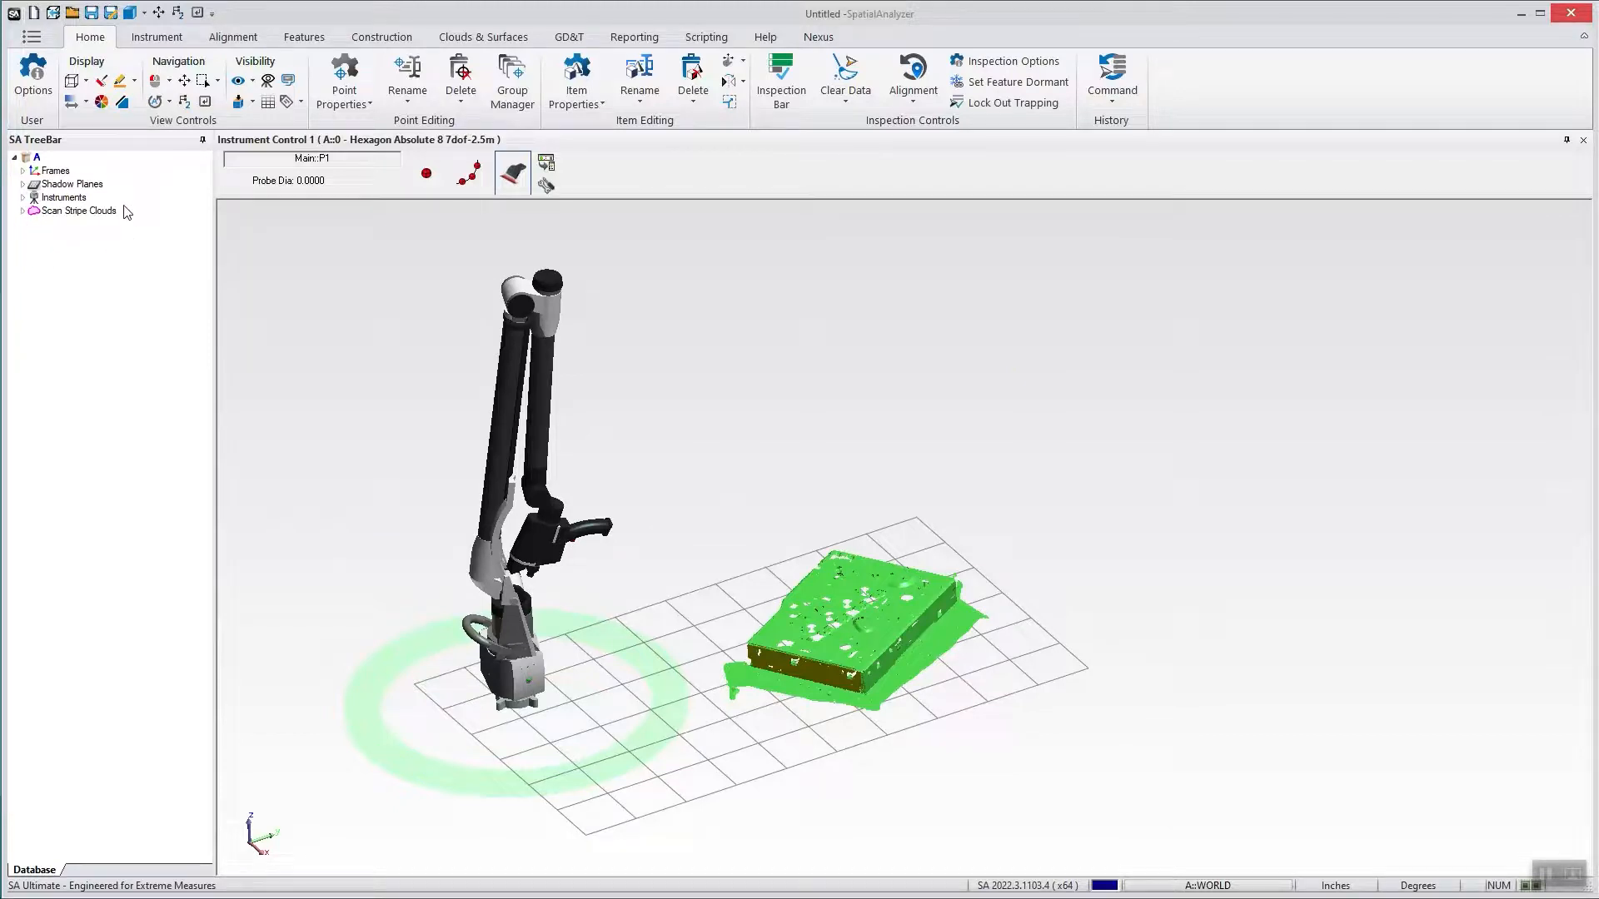
Open the Main cloud's properties, toggle Show RT Mesh off and back on, and close.
{"action": "left_click", "coordinate": [23, 211]}
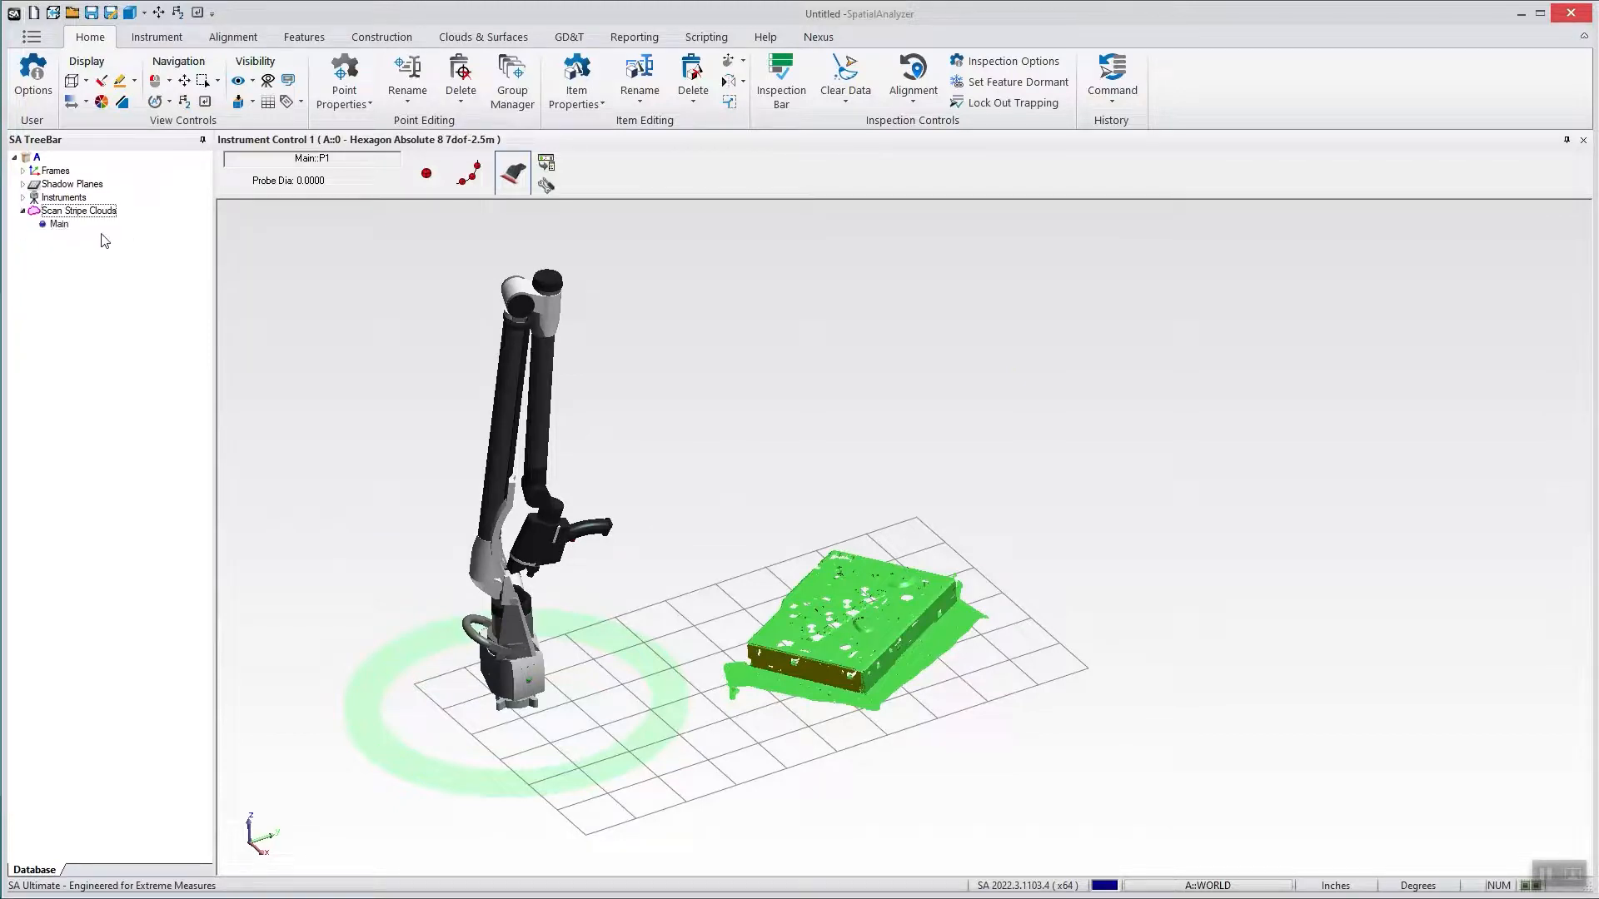
{"action": "double_click", "coordinate": [59, 223]}
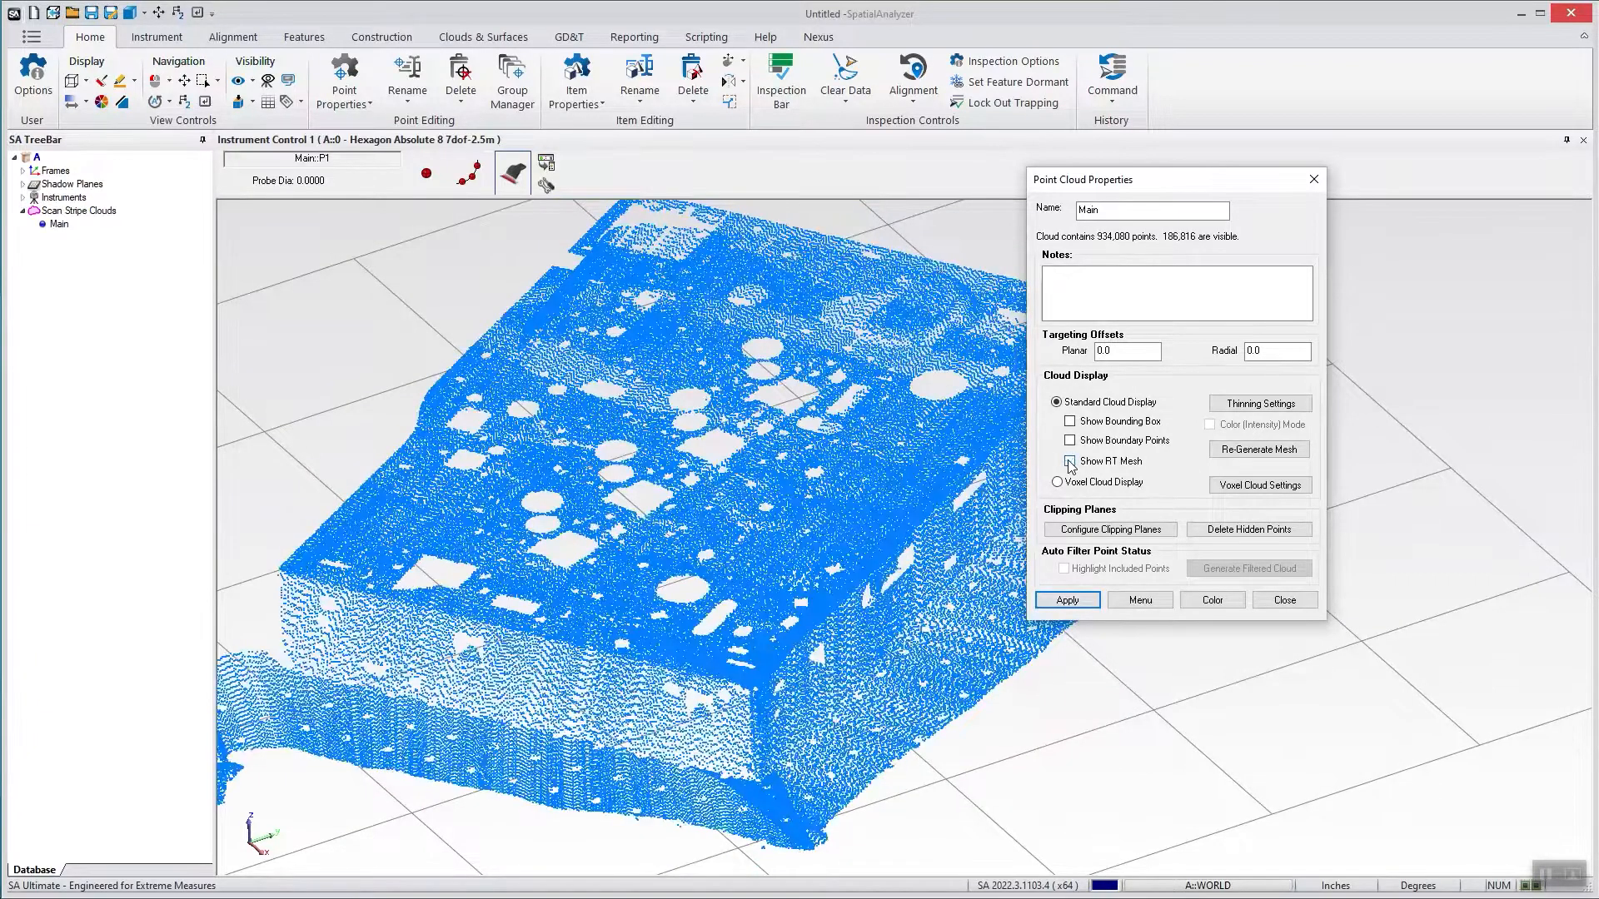
{"action": "left_click", "coordinate": [1069, 460]}
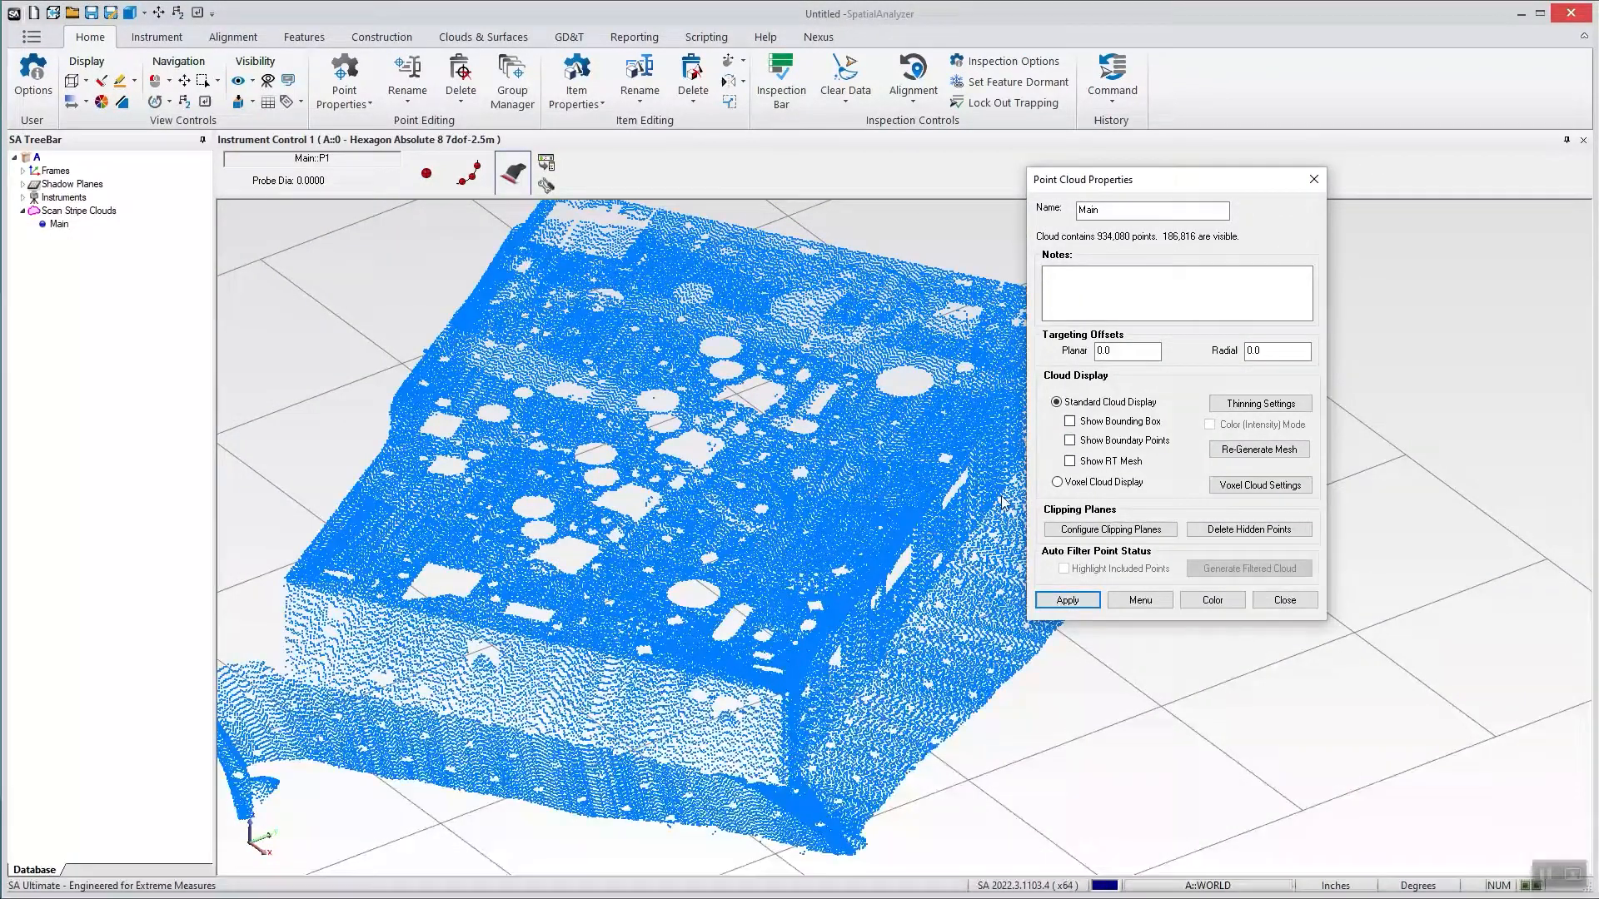
{"action": "left_click", "coordinate": [1070, 461]}
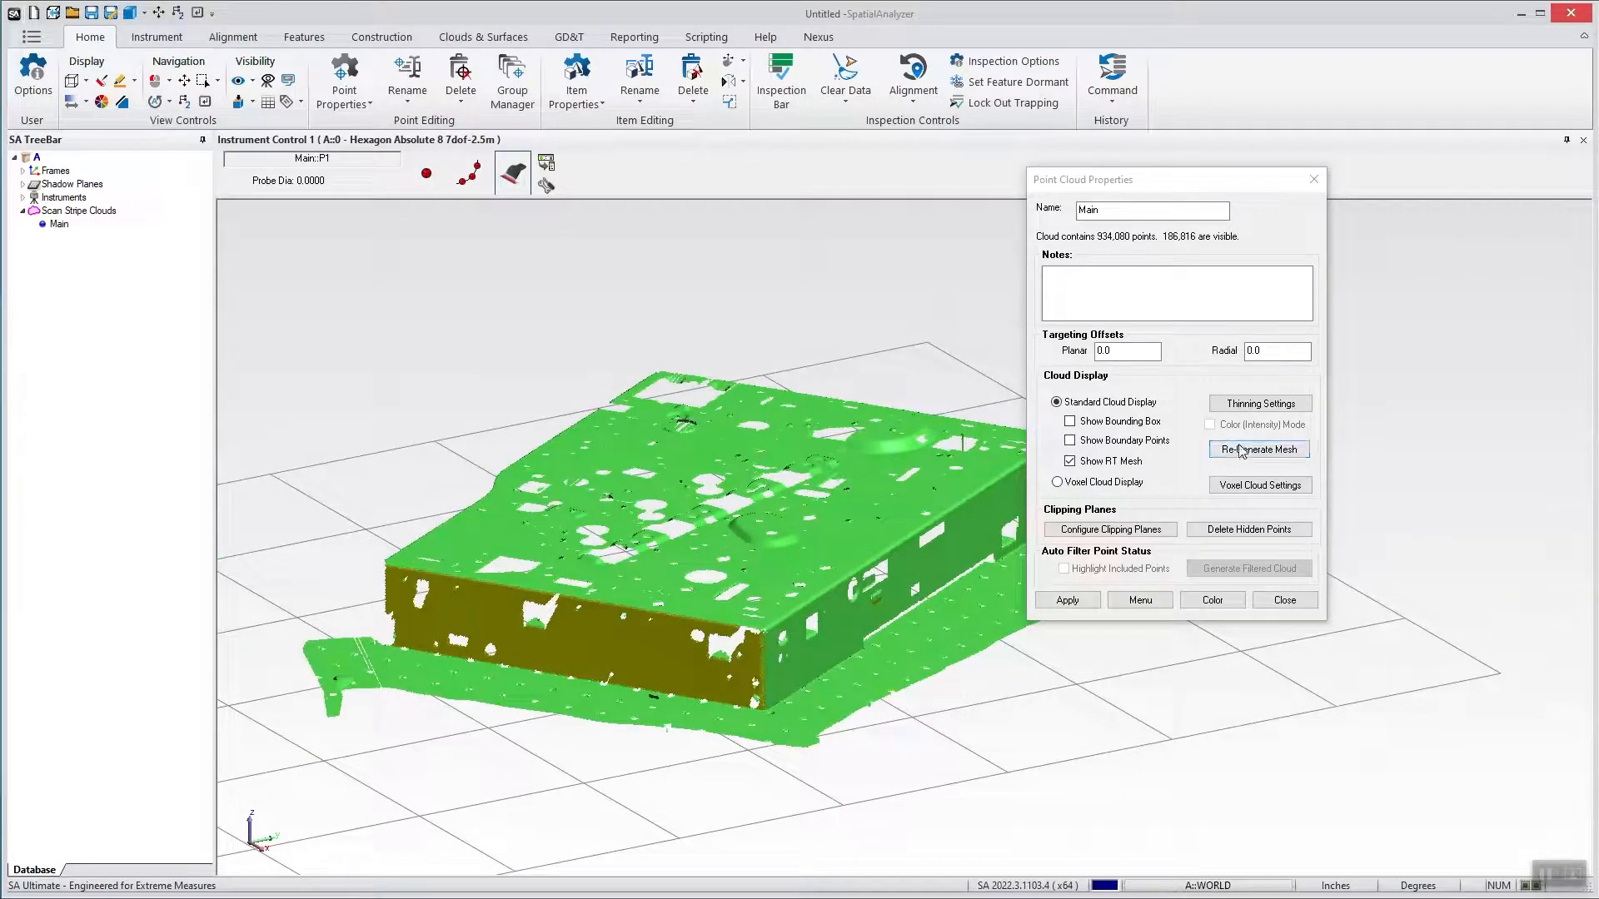
{"action": "mouse_move", "coordinate": [964, 595]}
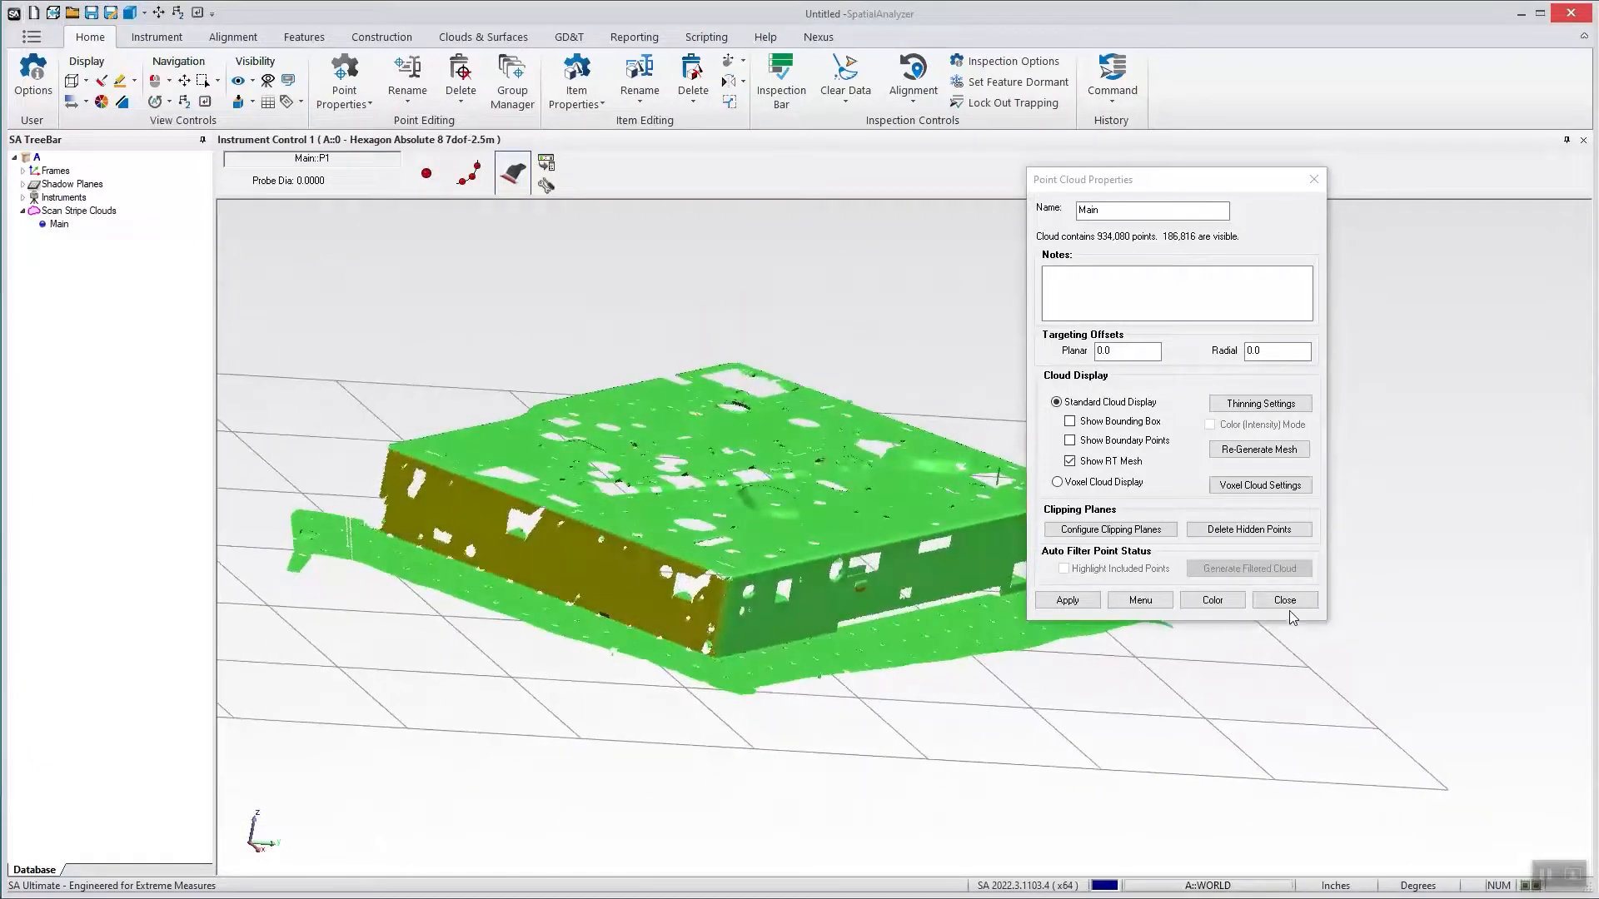
{"action": "left_click", "coordinate": [1284, 599]}
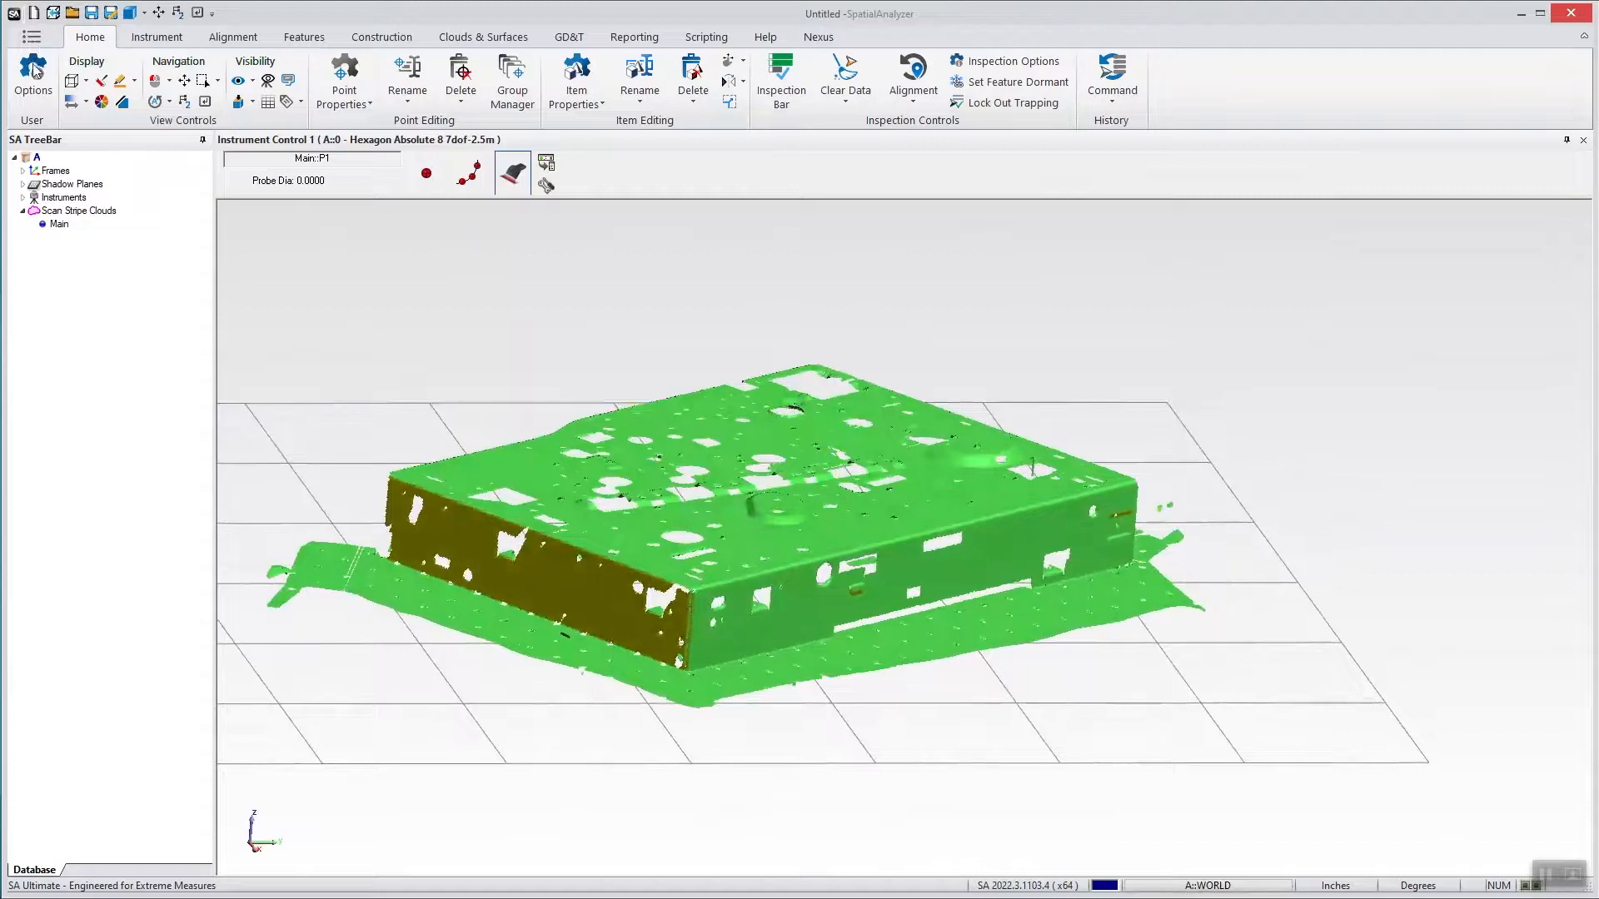
Load the Standard real-time mesh preset after Fast, edit smallest hole diameter to 0.1 in, and keep.
{"action": "left_click", "coordinate": [33, 78]}
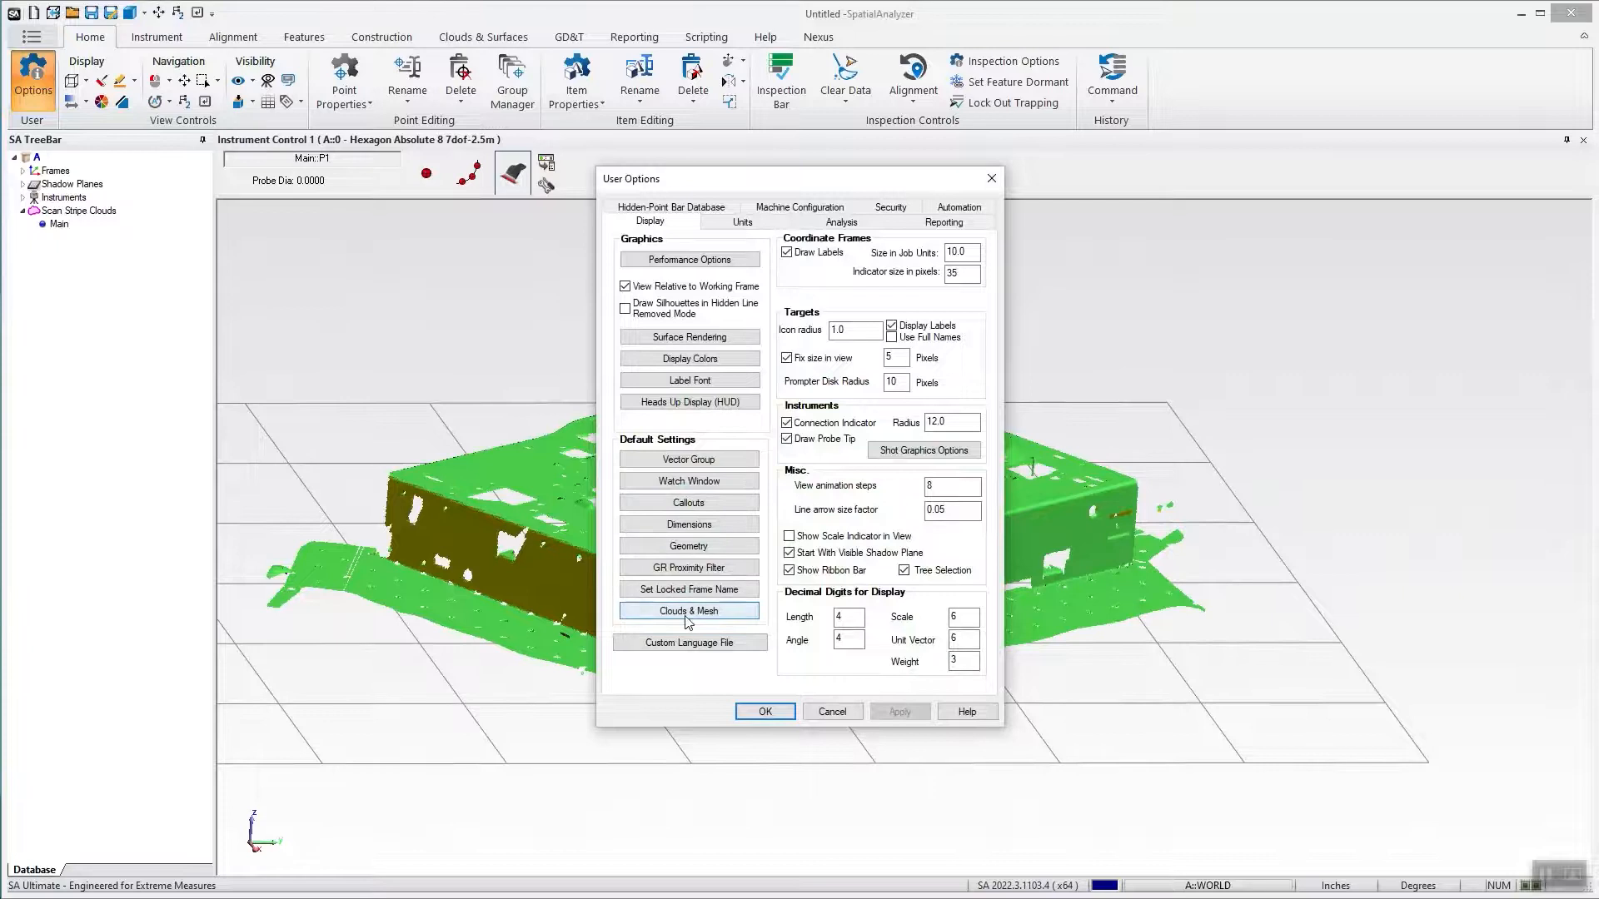
{"action": "left_click", "coordinate": [689, 610]}
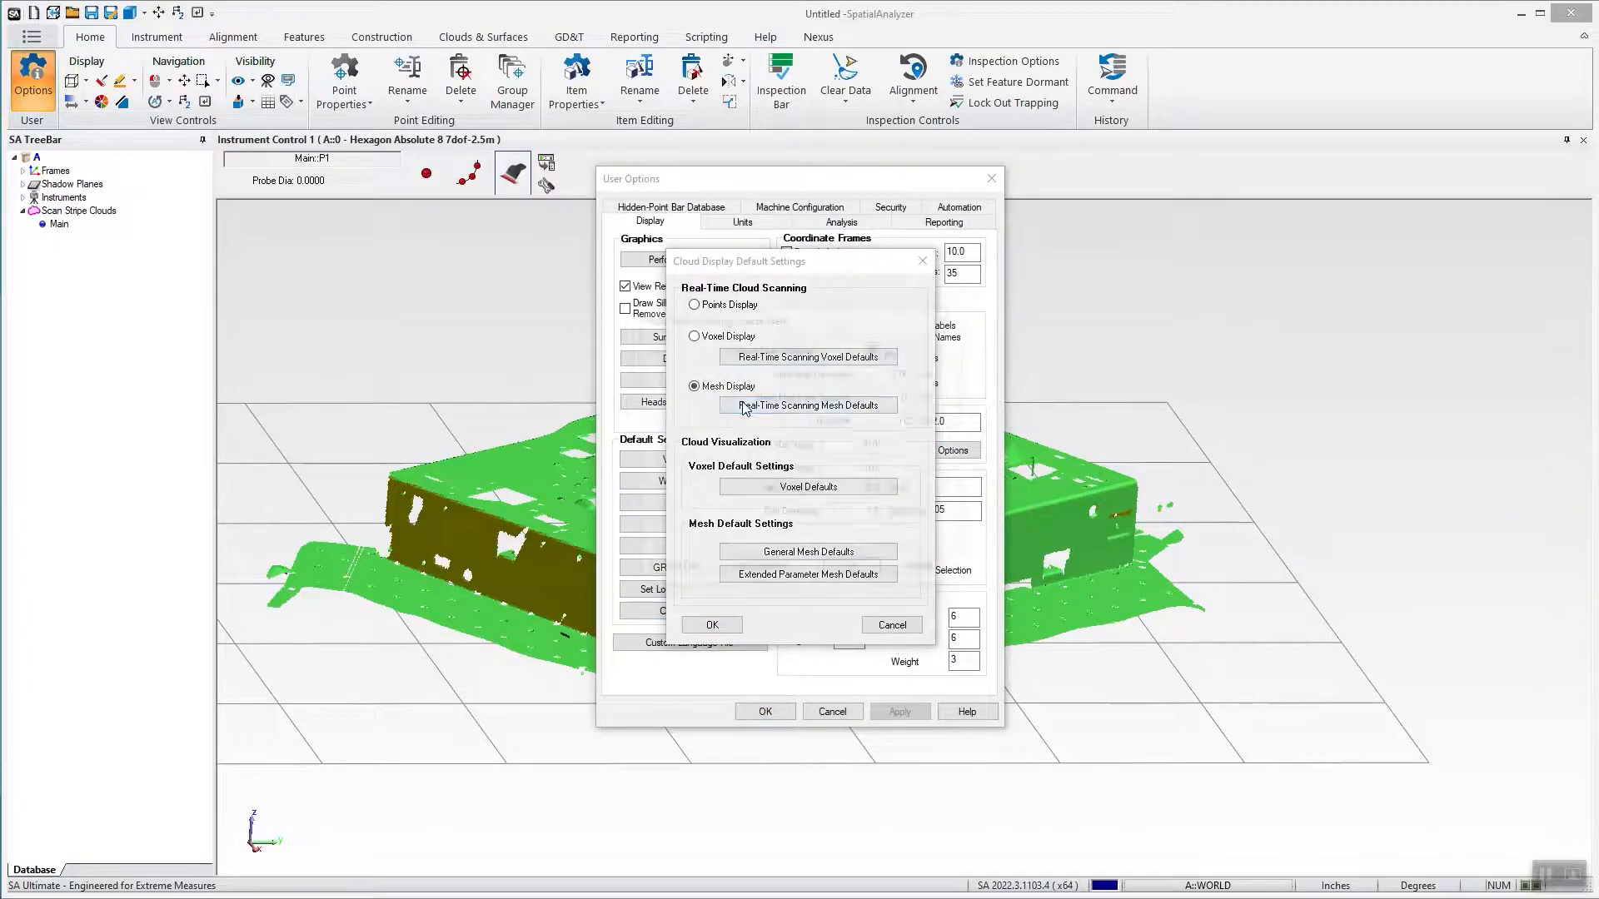
{"action": "left_click", "coordinate": [806, 405]}
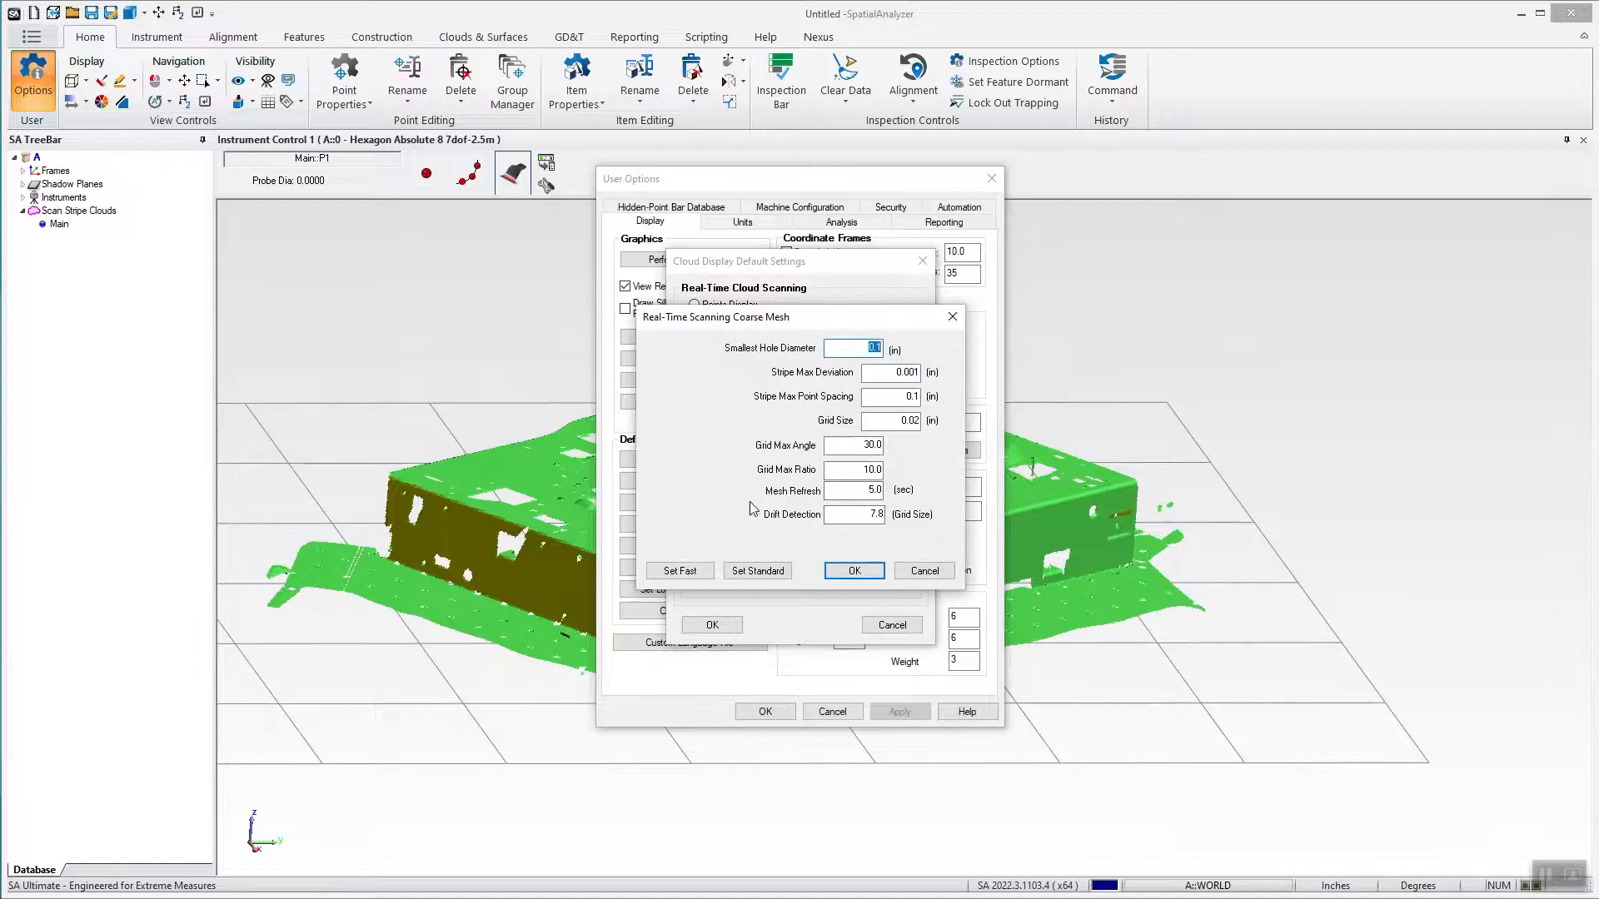
{"action": "left_click", "coordinate": [678, 570]}
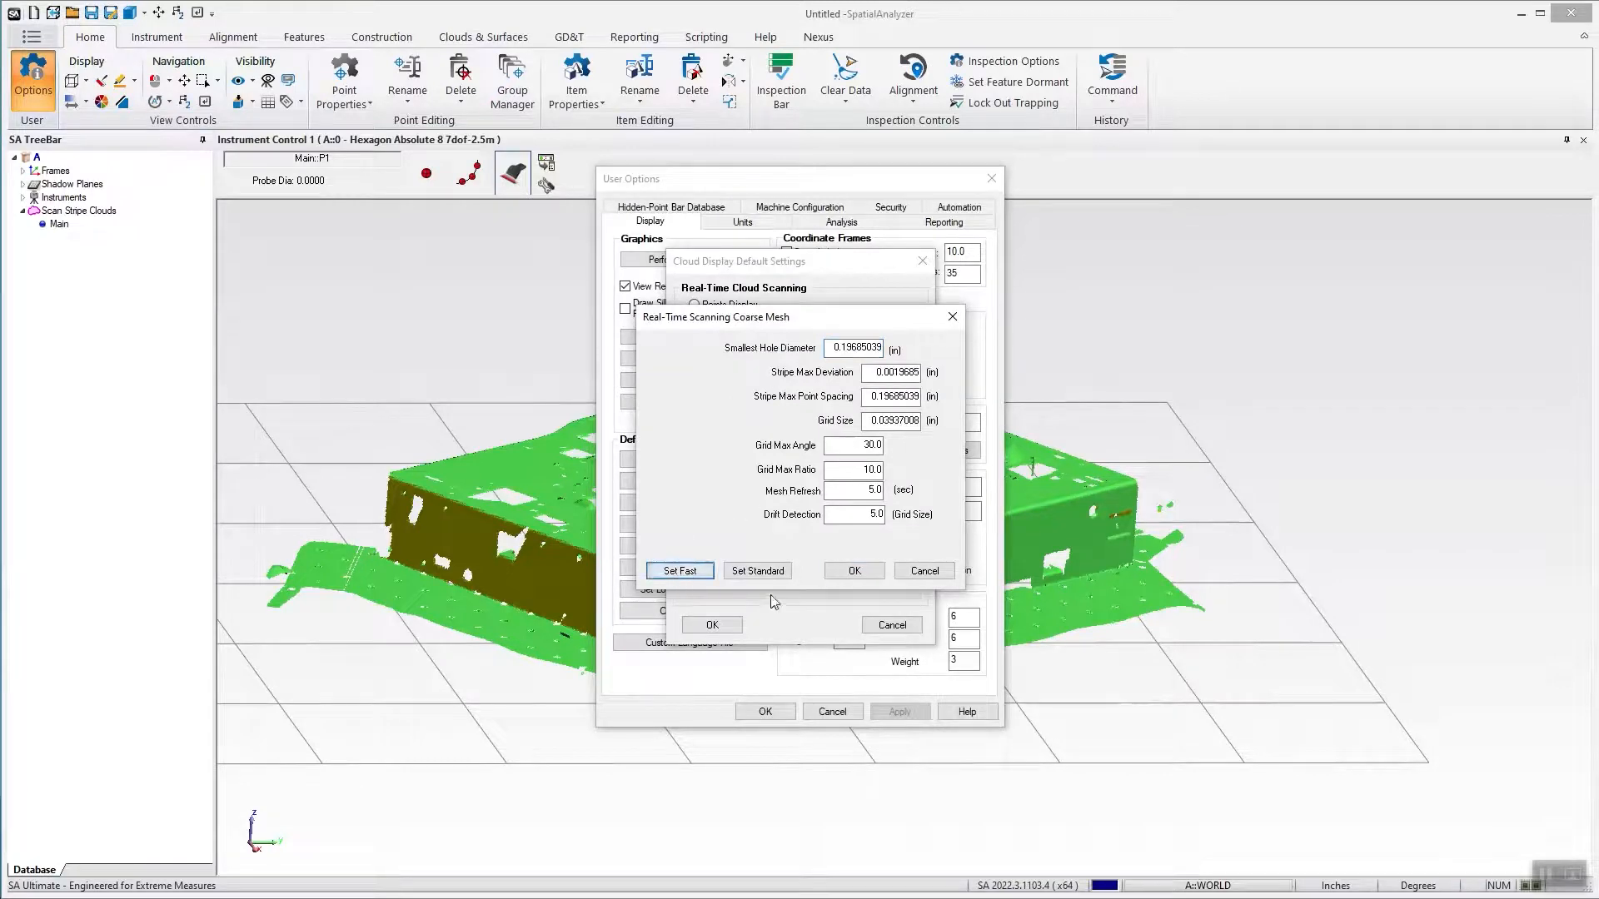
{"action": "left_click", "coordinate": [757, 569]}
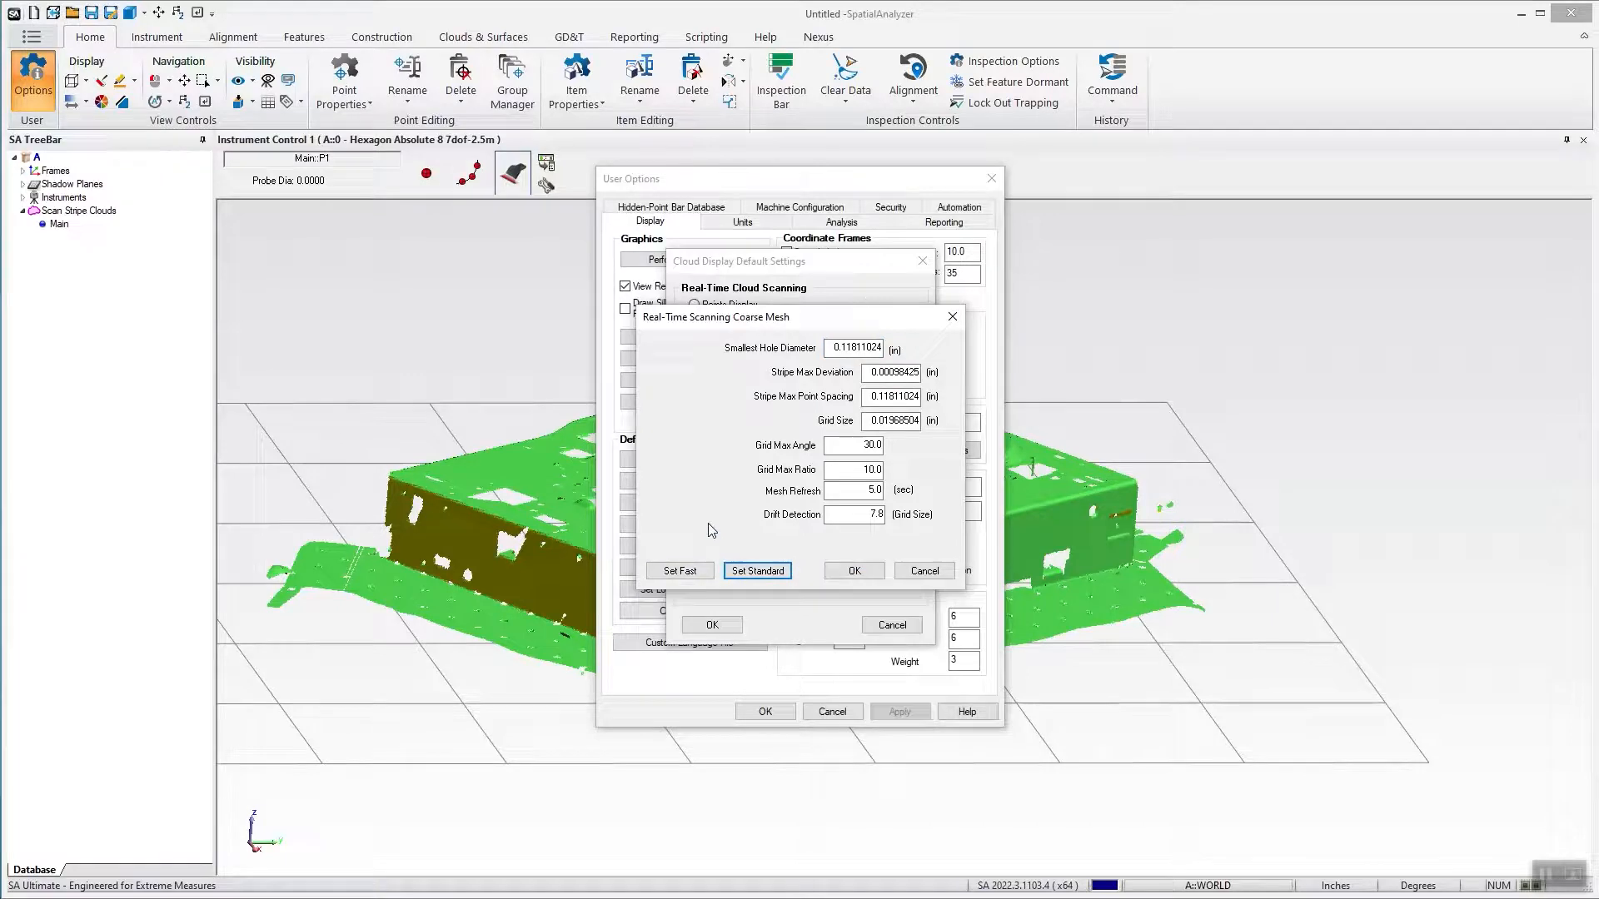
{"action": "mouse_move", "coordinate": [769, 359]}
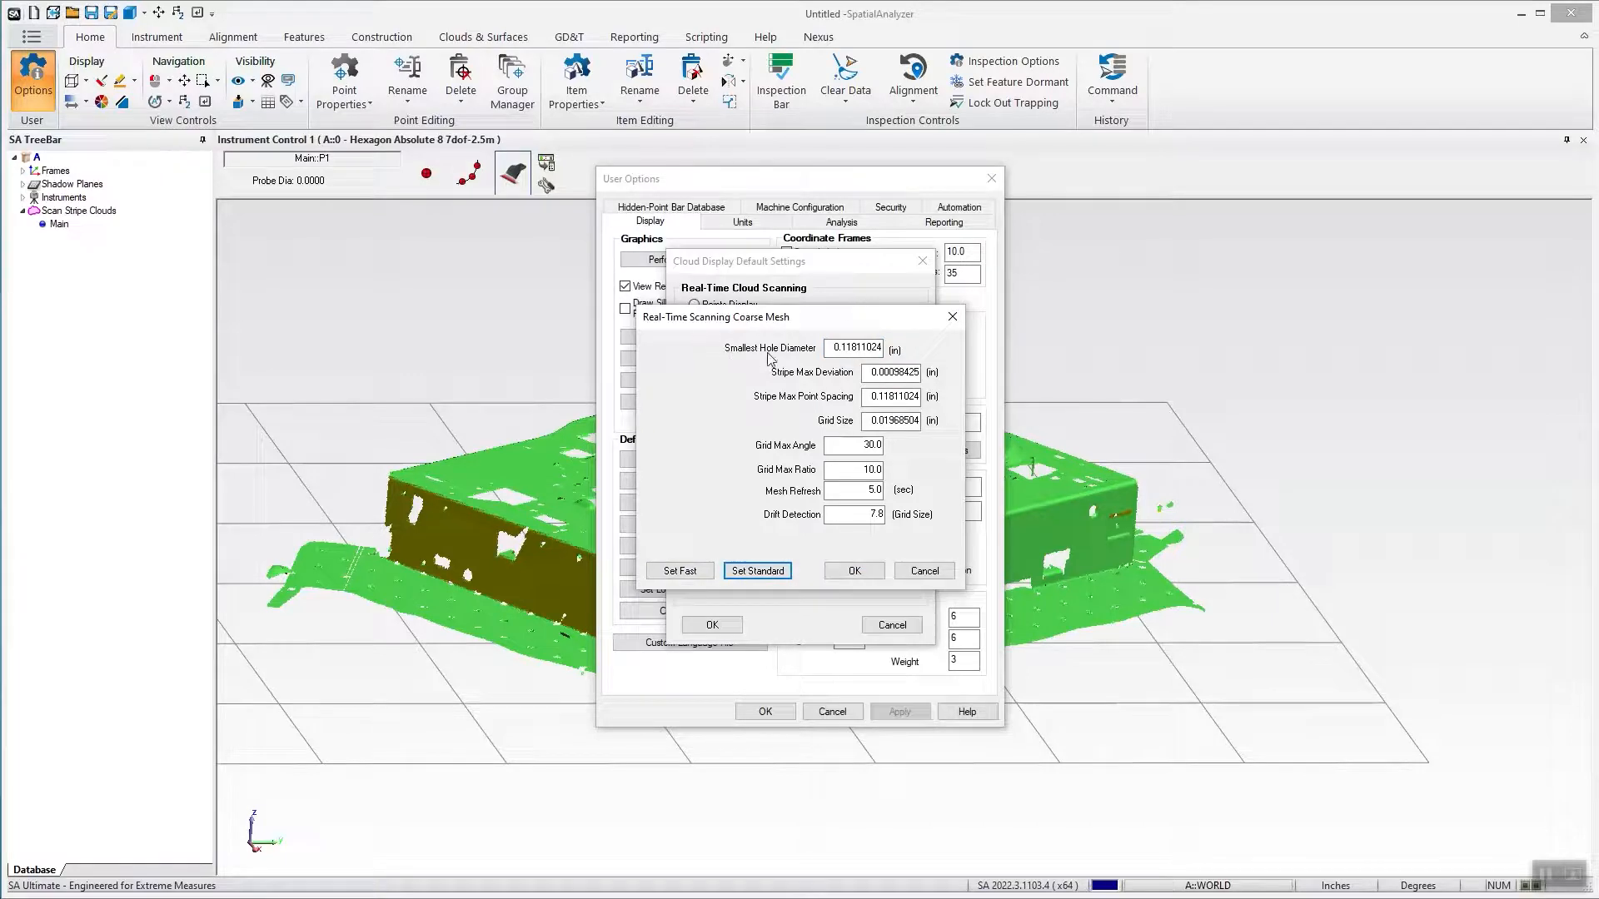
{"action": "triple_click", "coordinate": [854, 348]}
{"action": "type", "text": "0.1"}
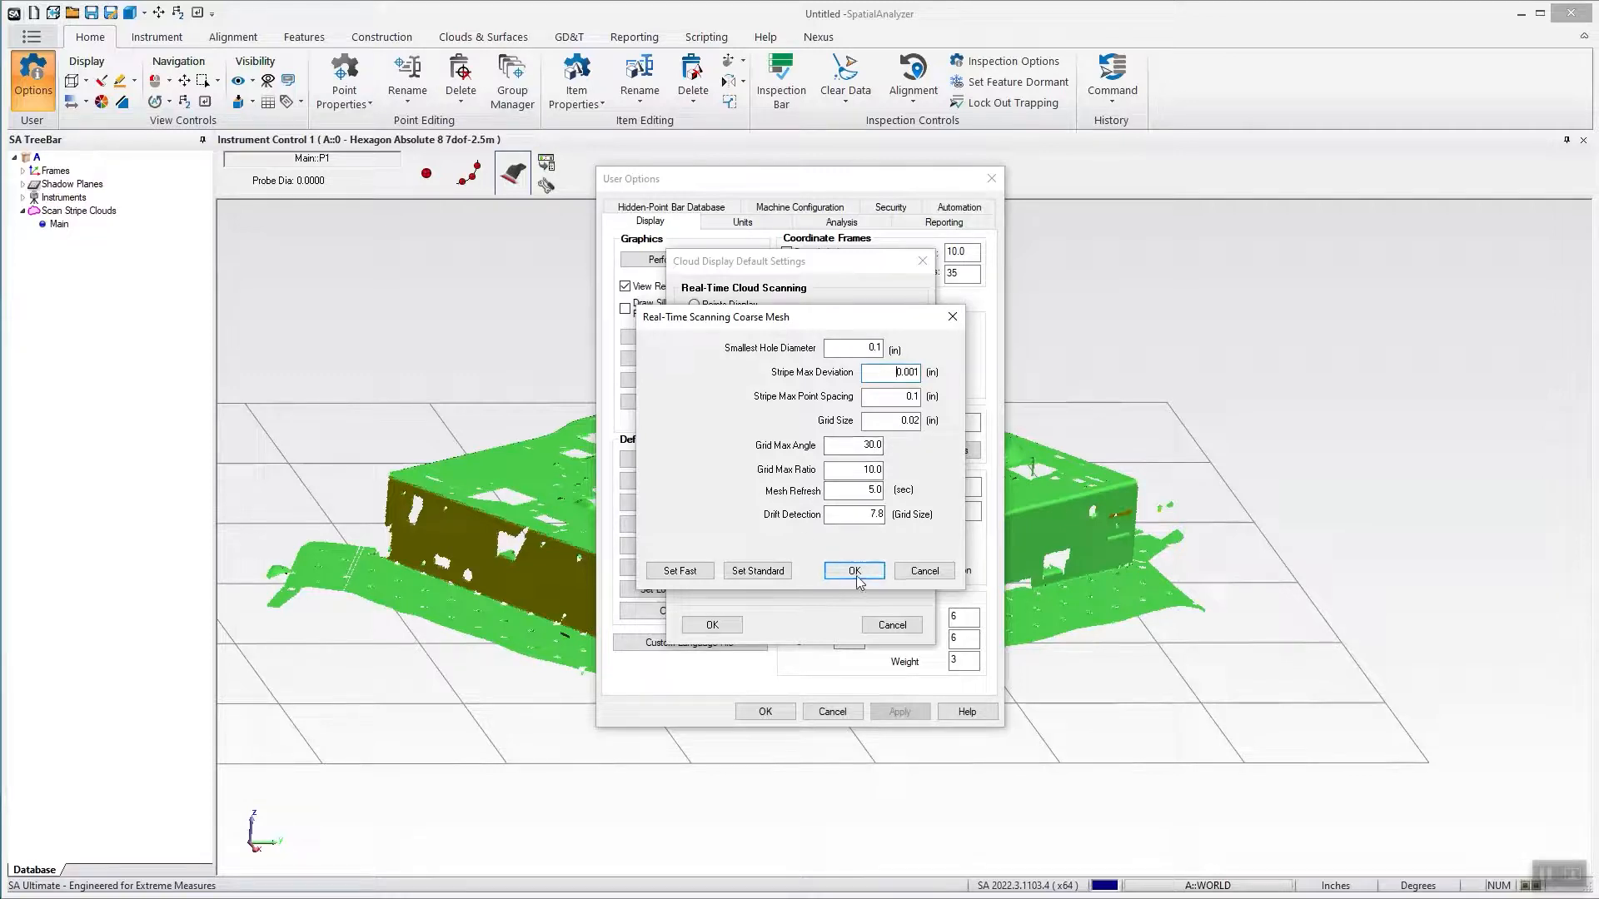
{"action": "mouse_move", "coordinate": [919, 571]}
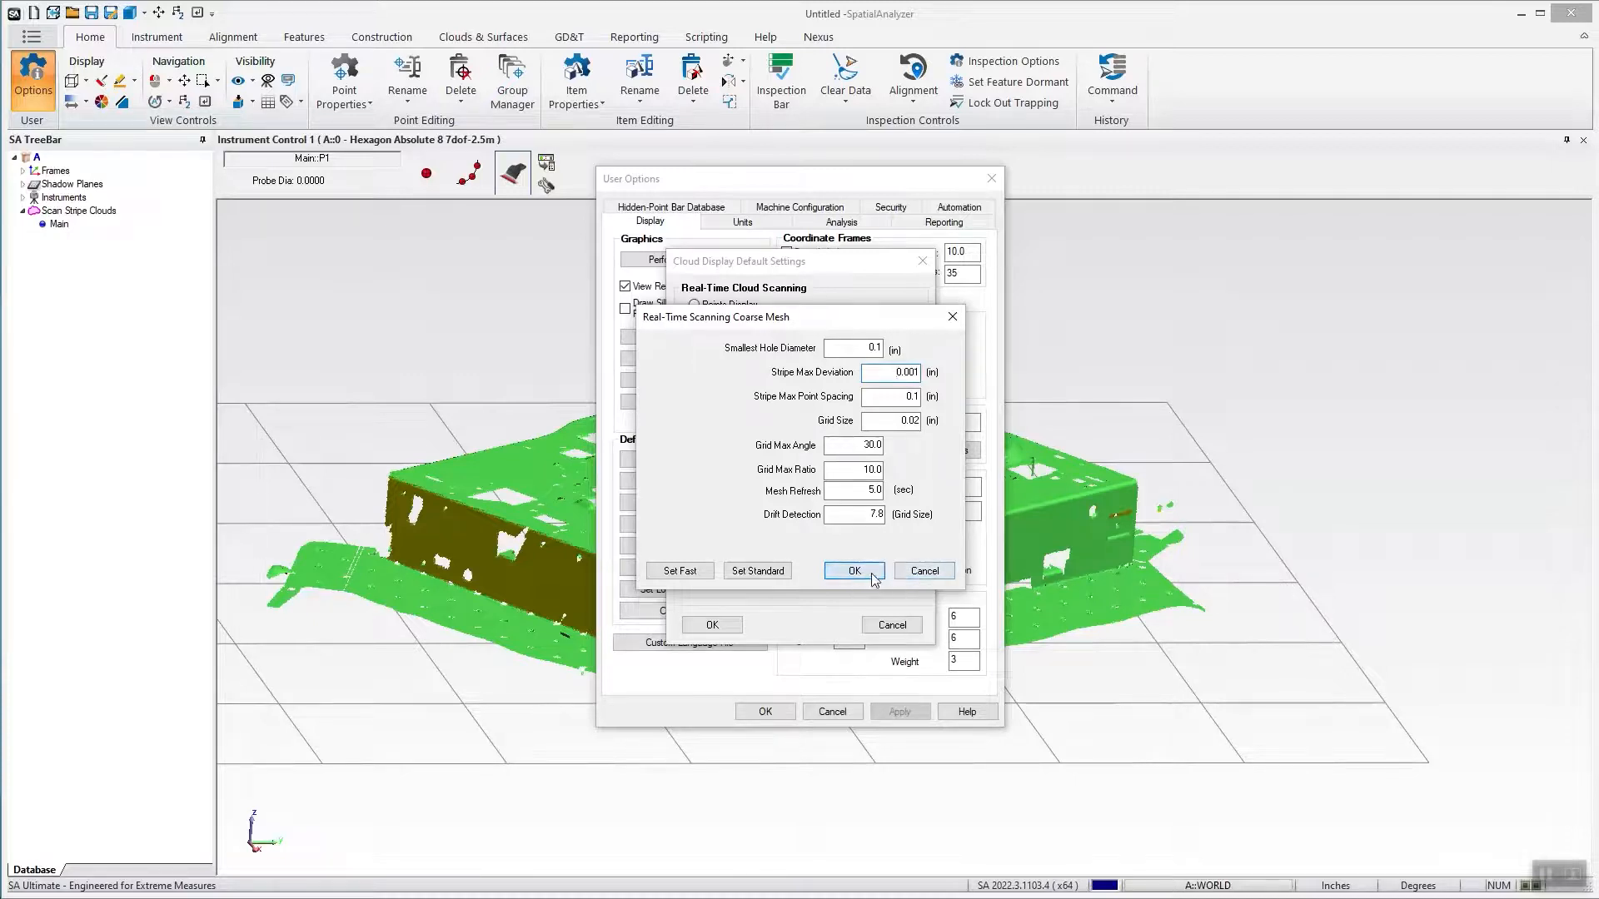
{"action": "left_click", "coordinate": [853, 569]}
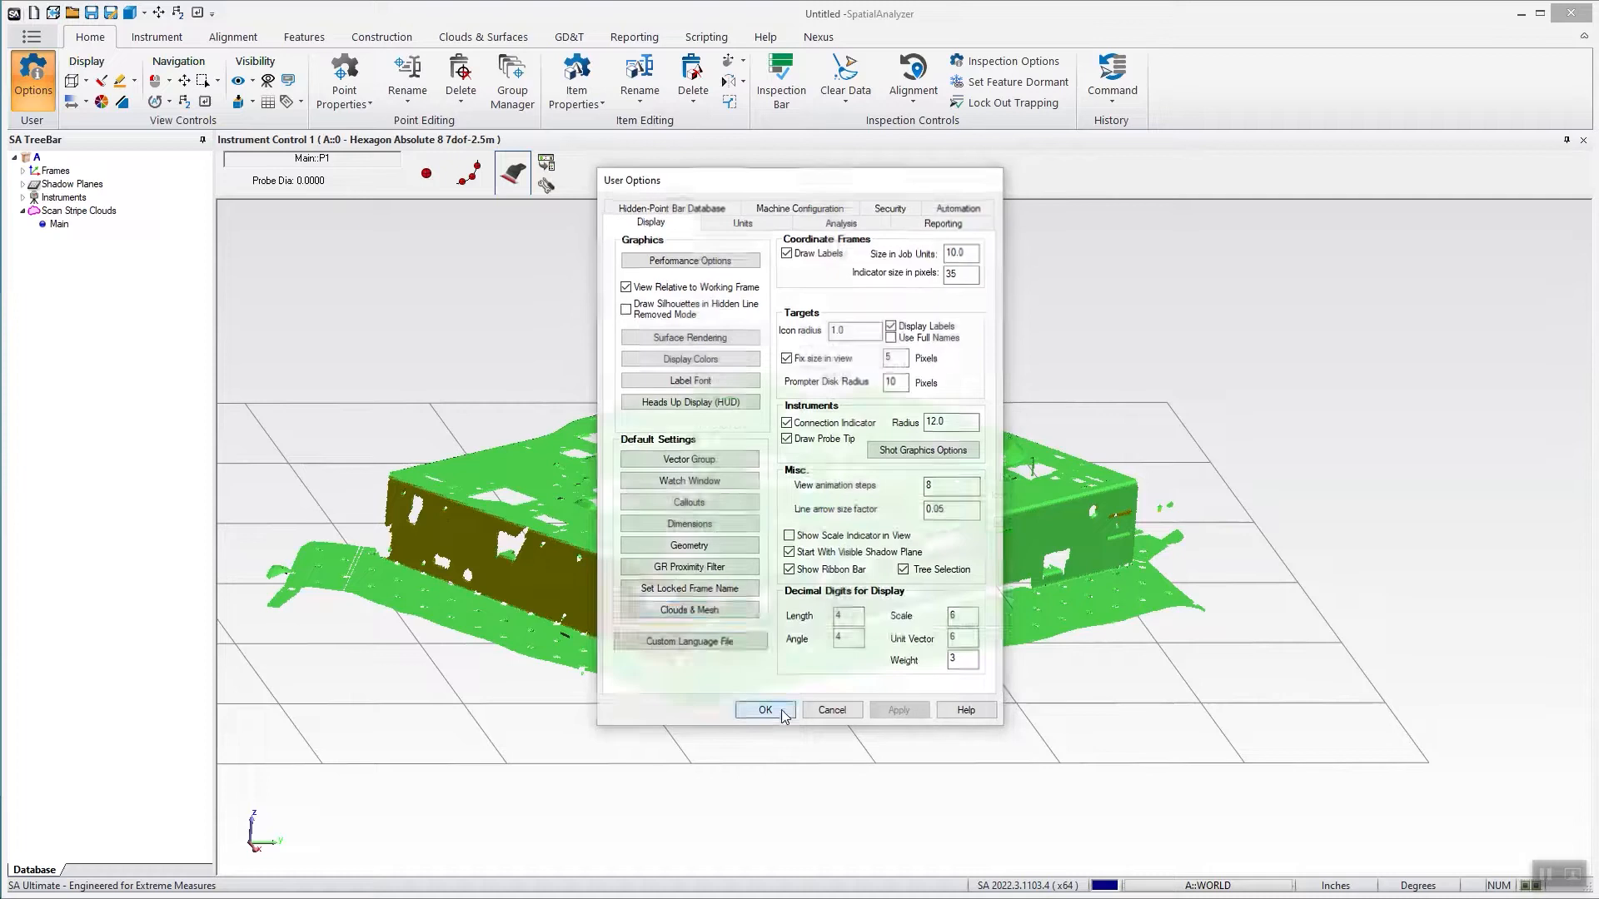
{"action": "left_click", "coordinate": [763, 710]}
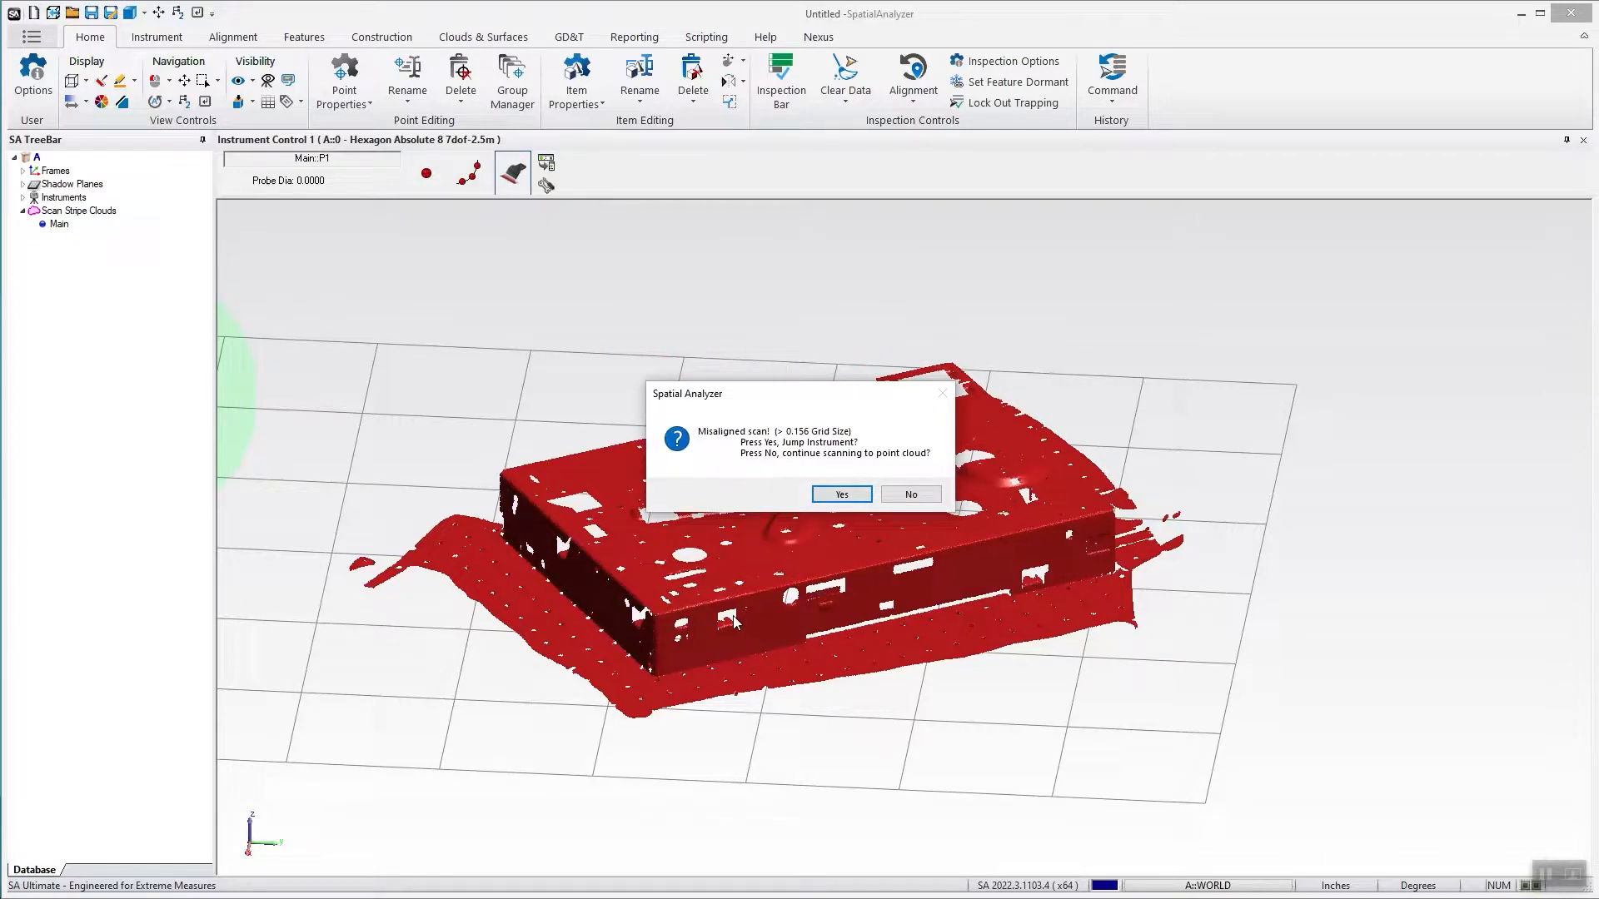
{"action": "mouse_move", "coordinate": [689, 686]}
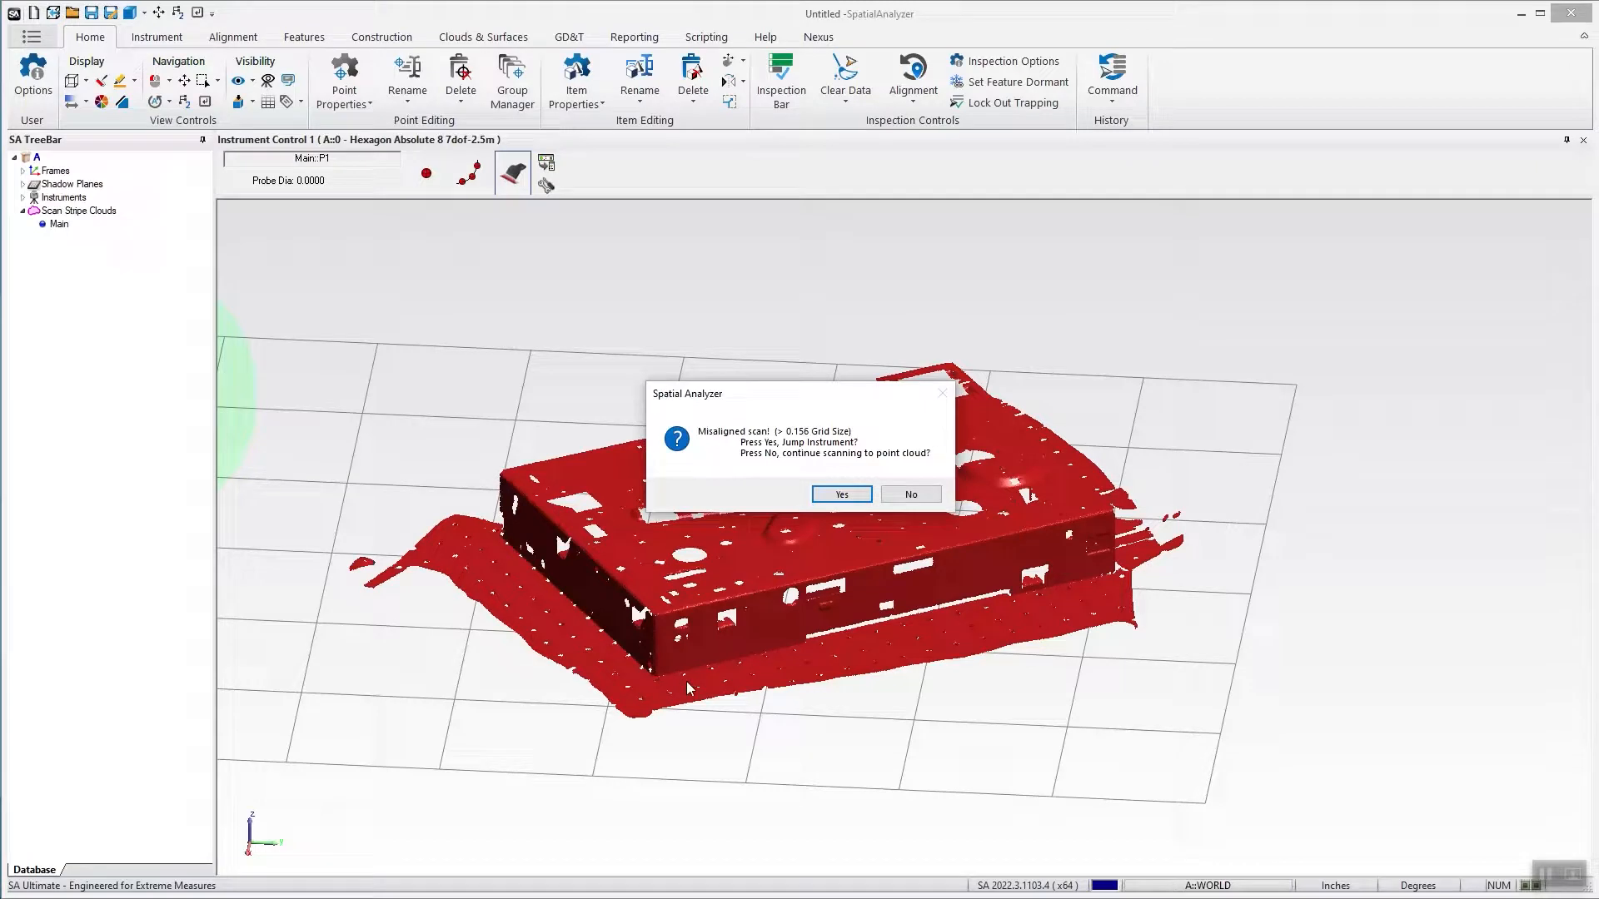
{"action": "mouse_move", "coordinate": [835, 522]}
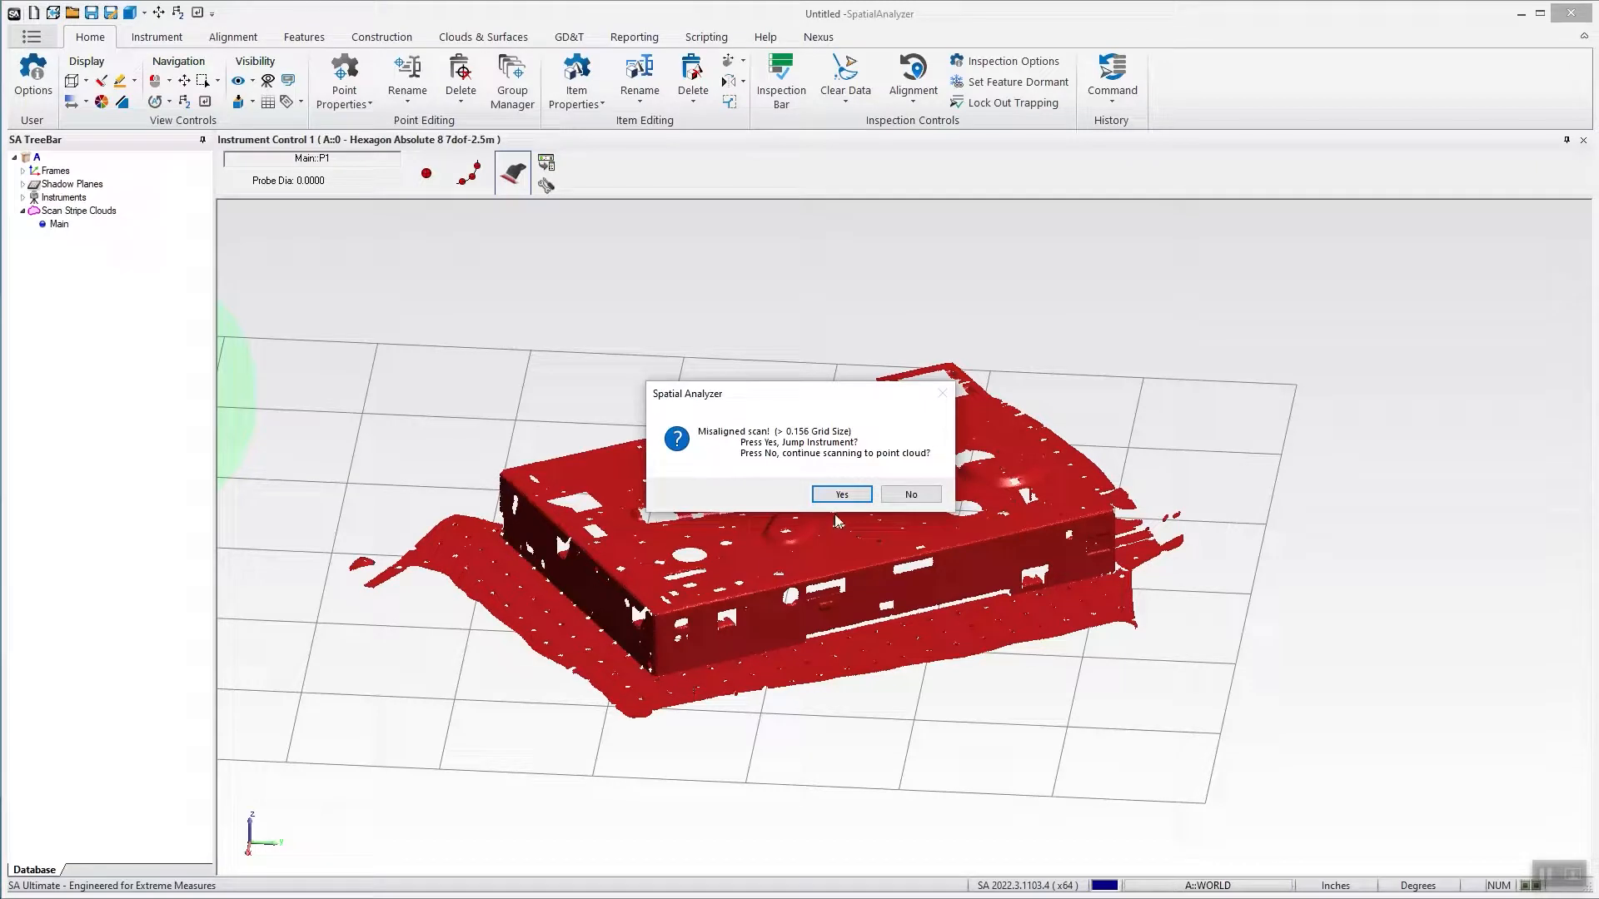
{"action": "mouse_move", "coordinate": [753, 568]}
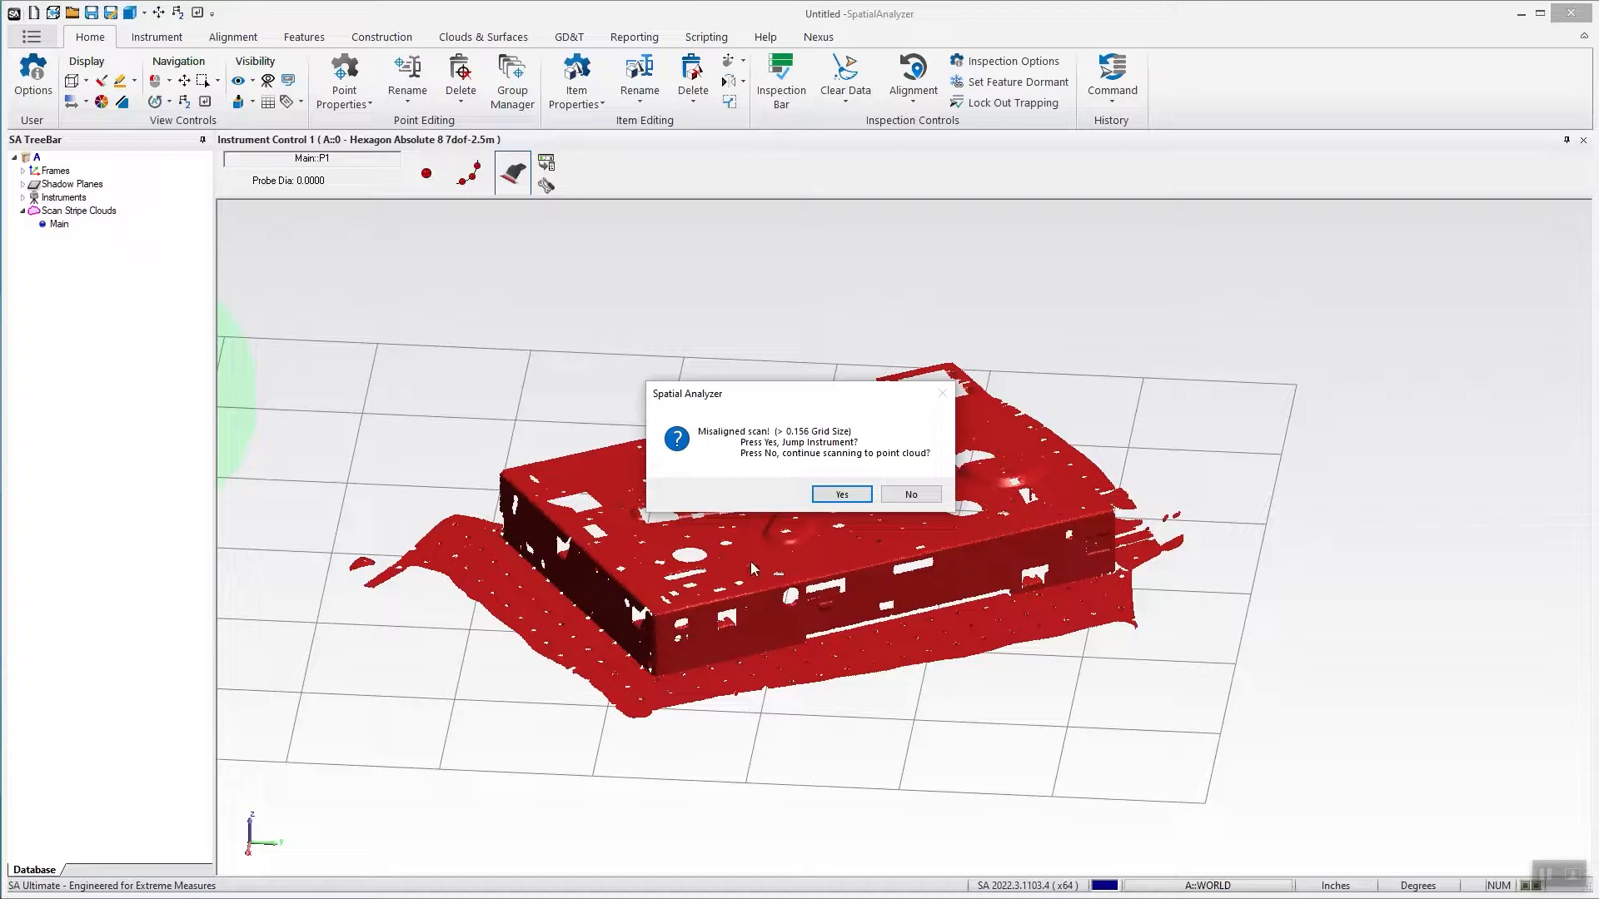
{"action": "mouse_move", "coordinate": [790, 509]}
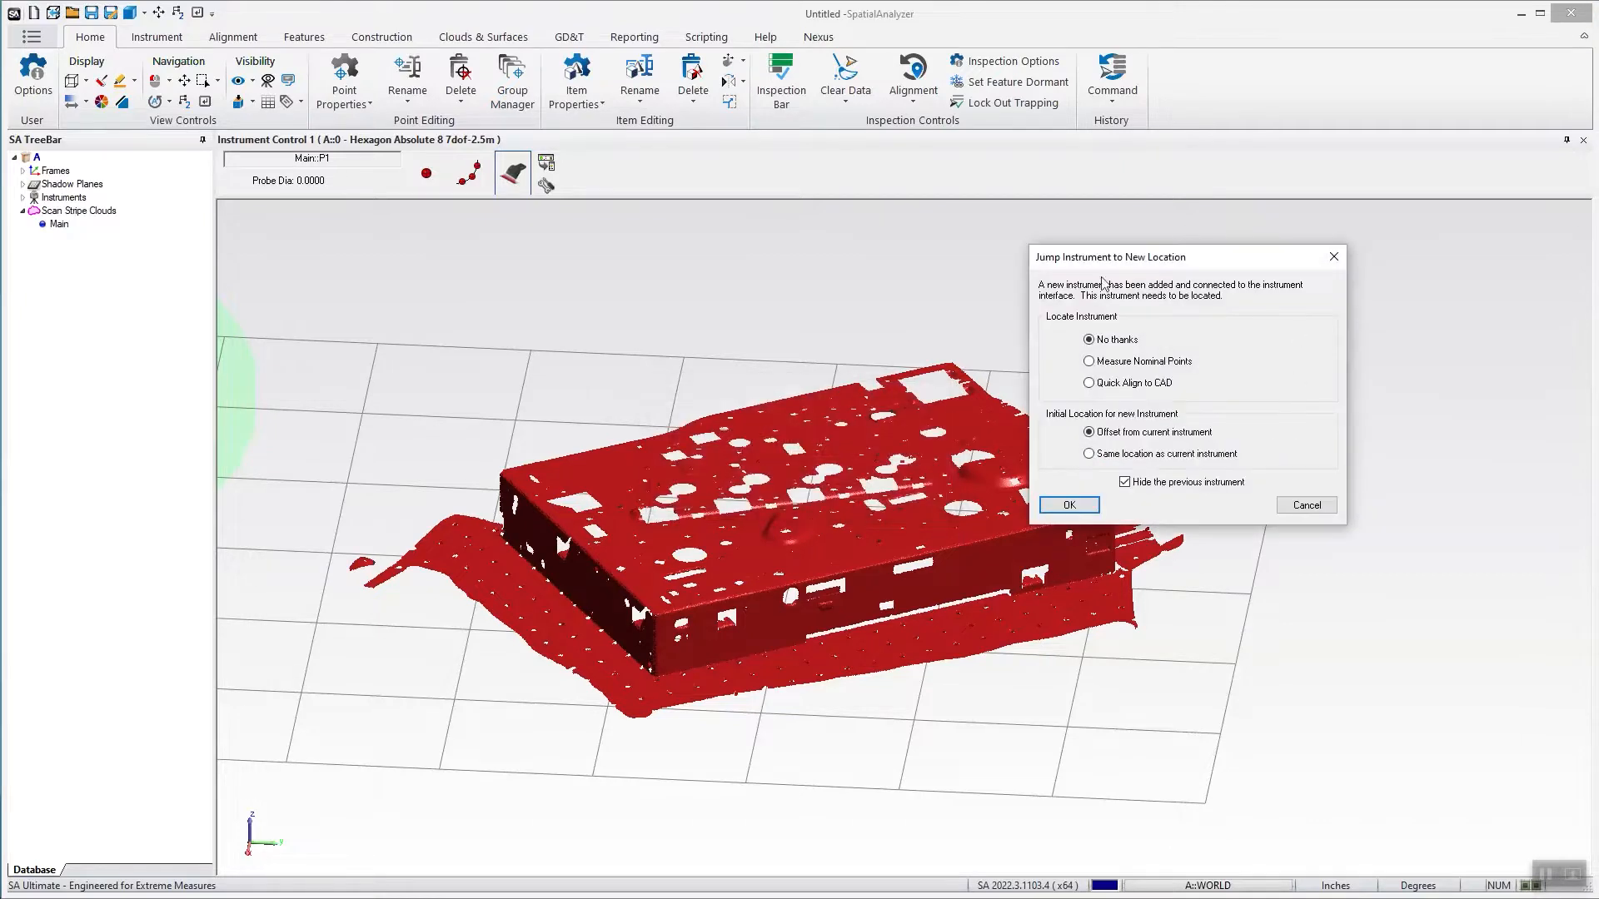
Accept jumping to a new instrument location and expand Instruments to show both arms.
{"action": "left_click", "coordinate": [1067, 504]}
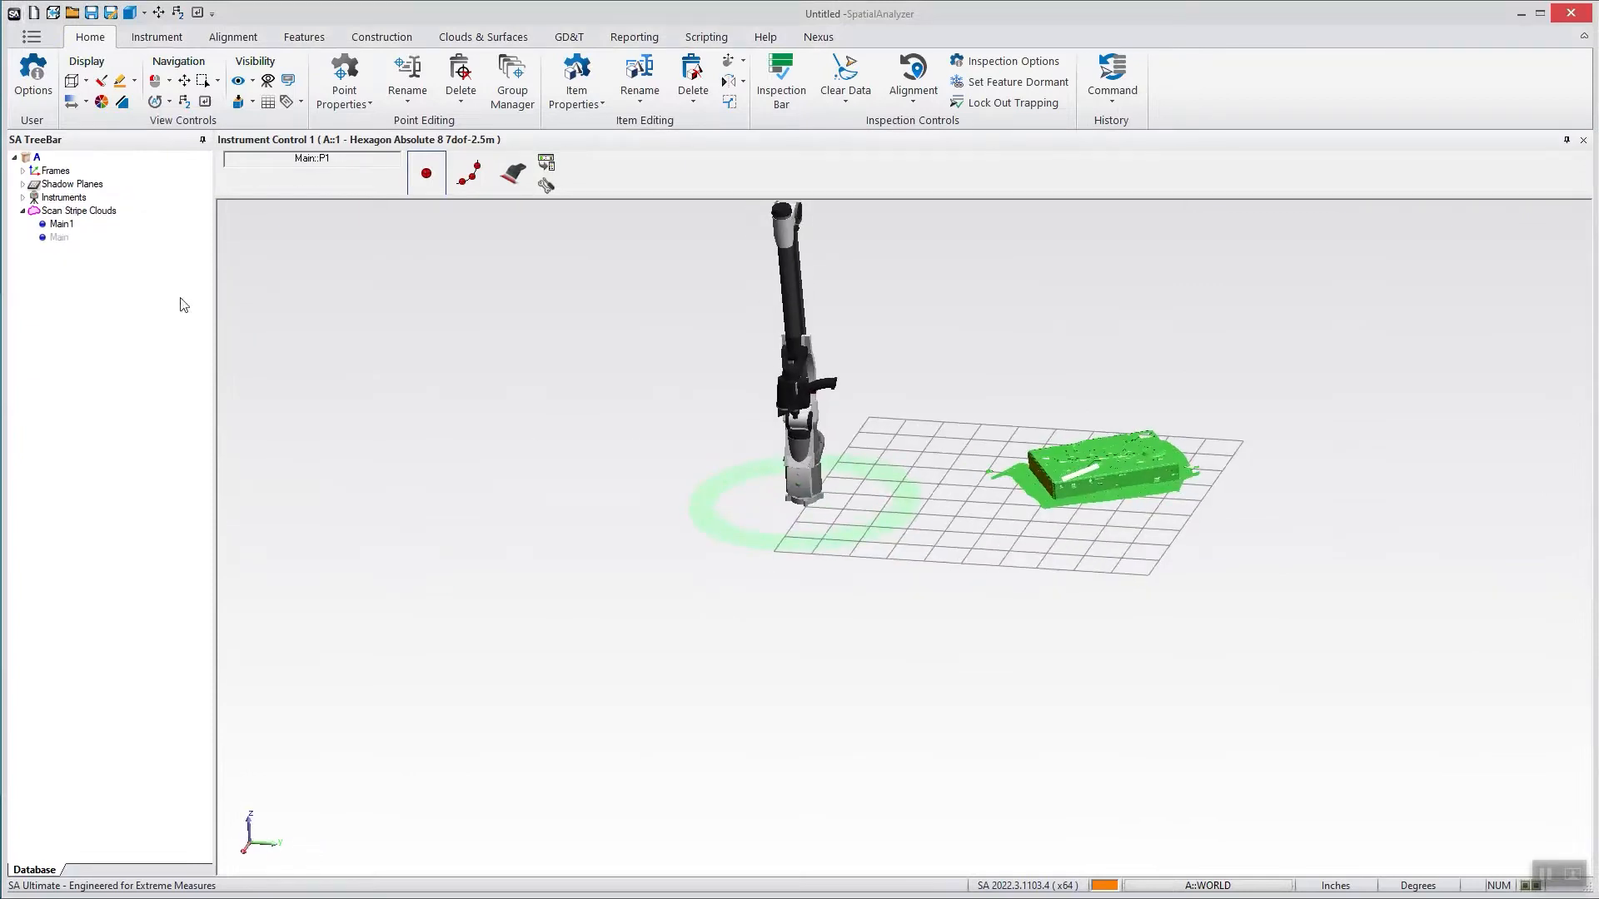
{"action": "left_click", "coordinate": [23, 196]}
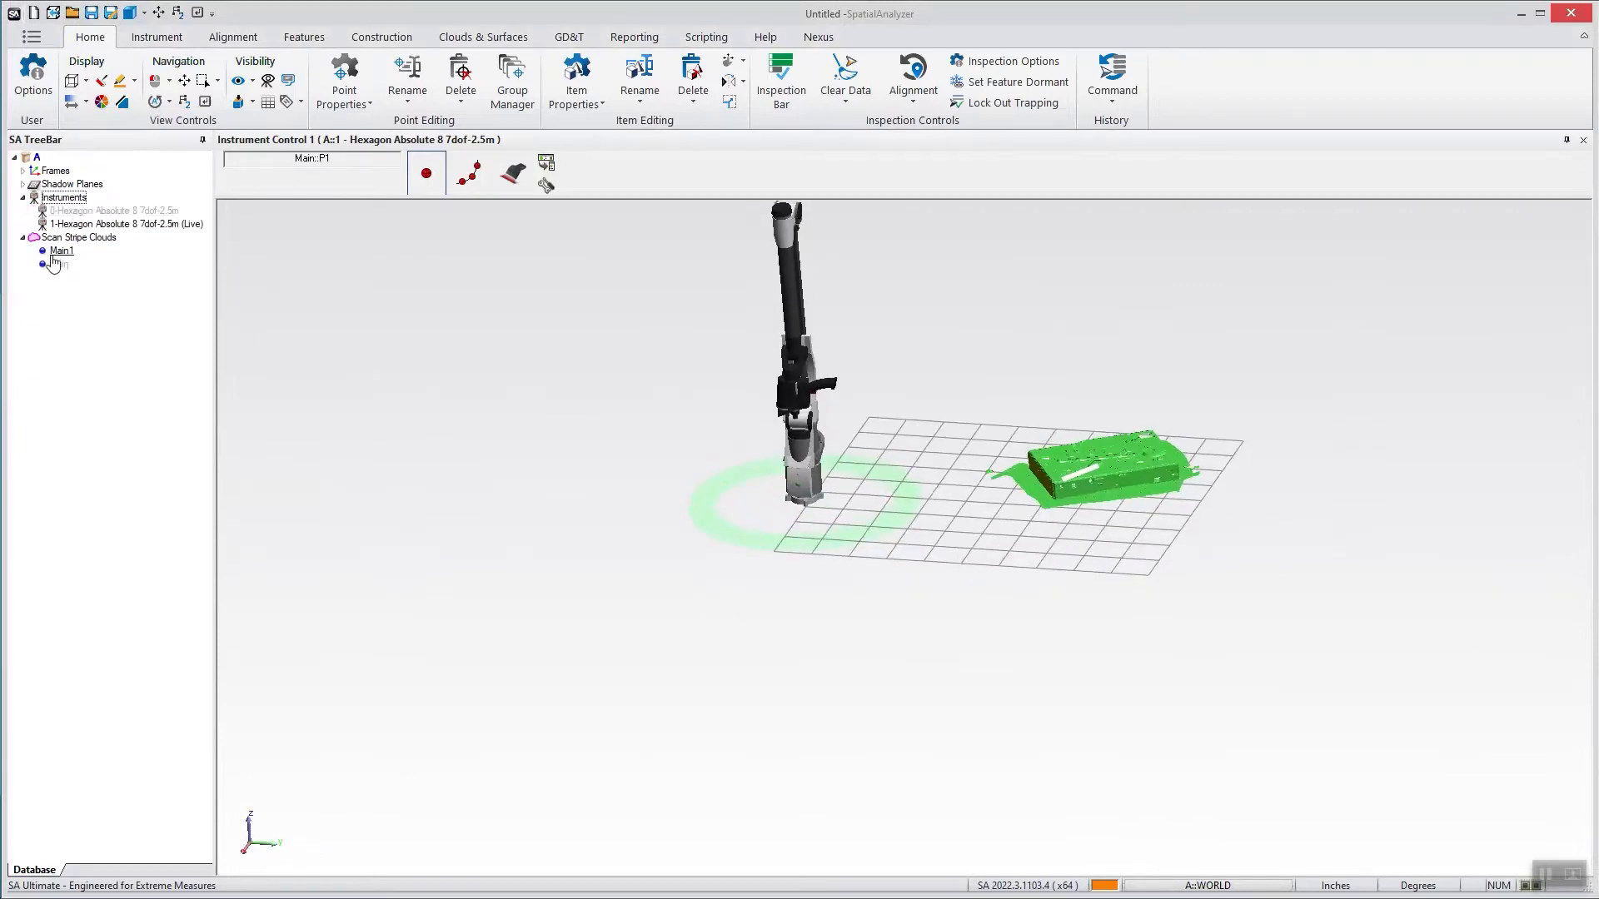